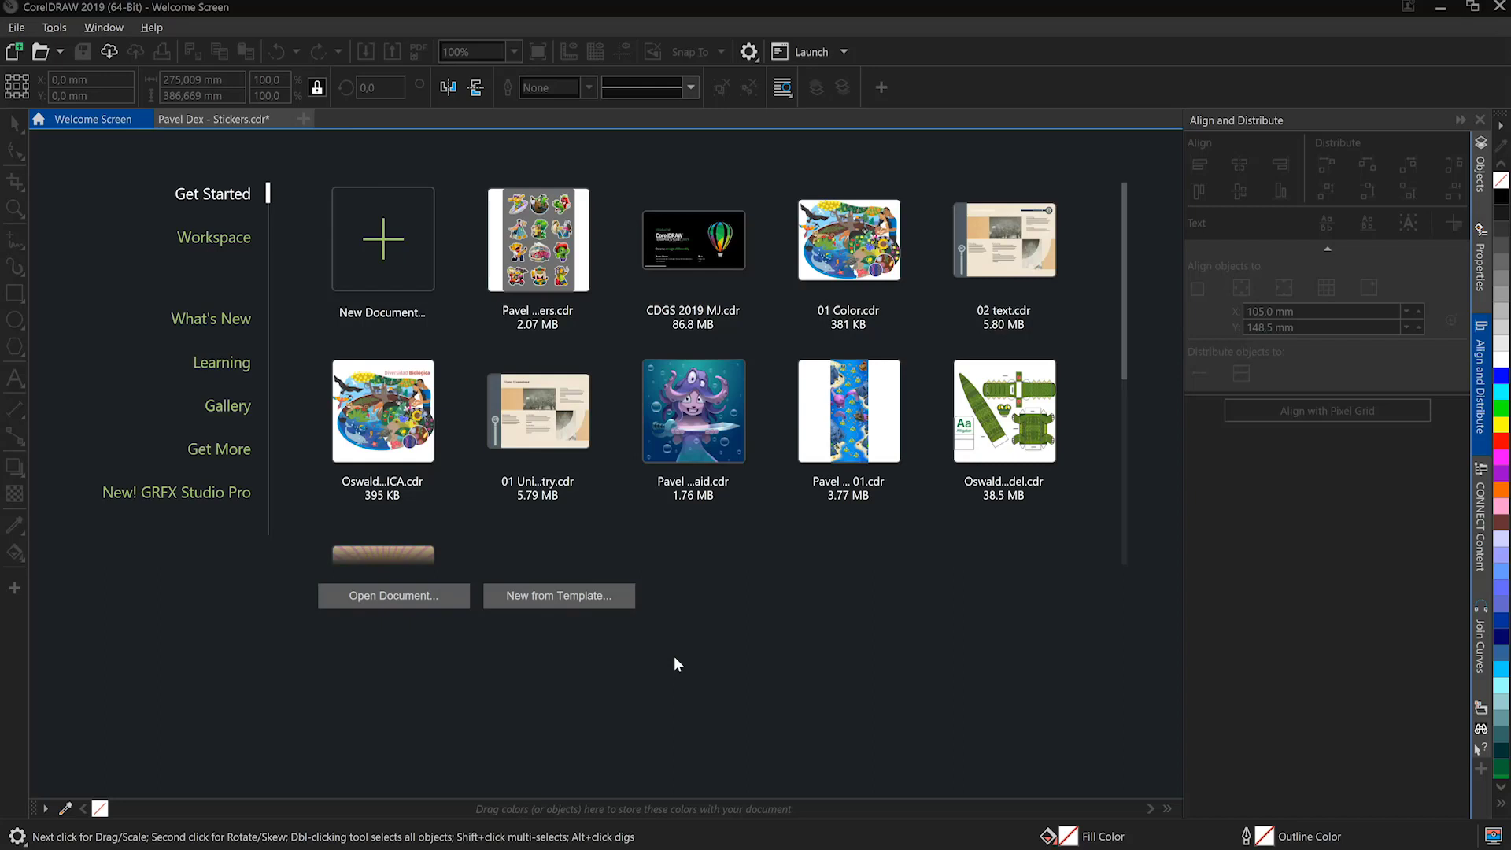
mouse_move(807, 699)
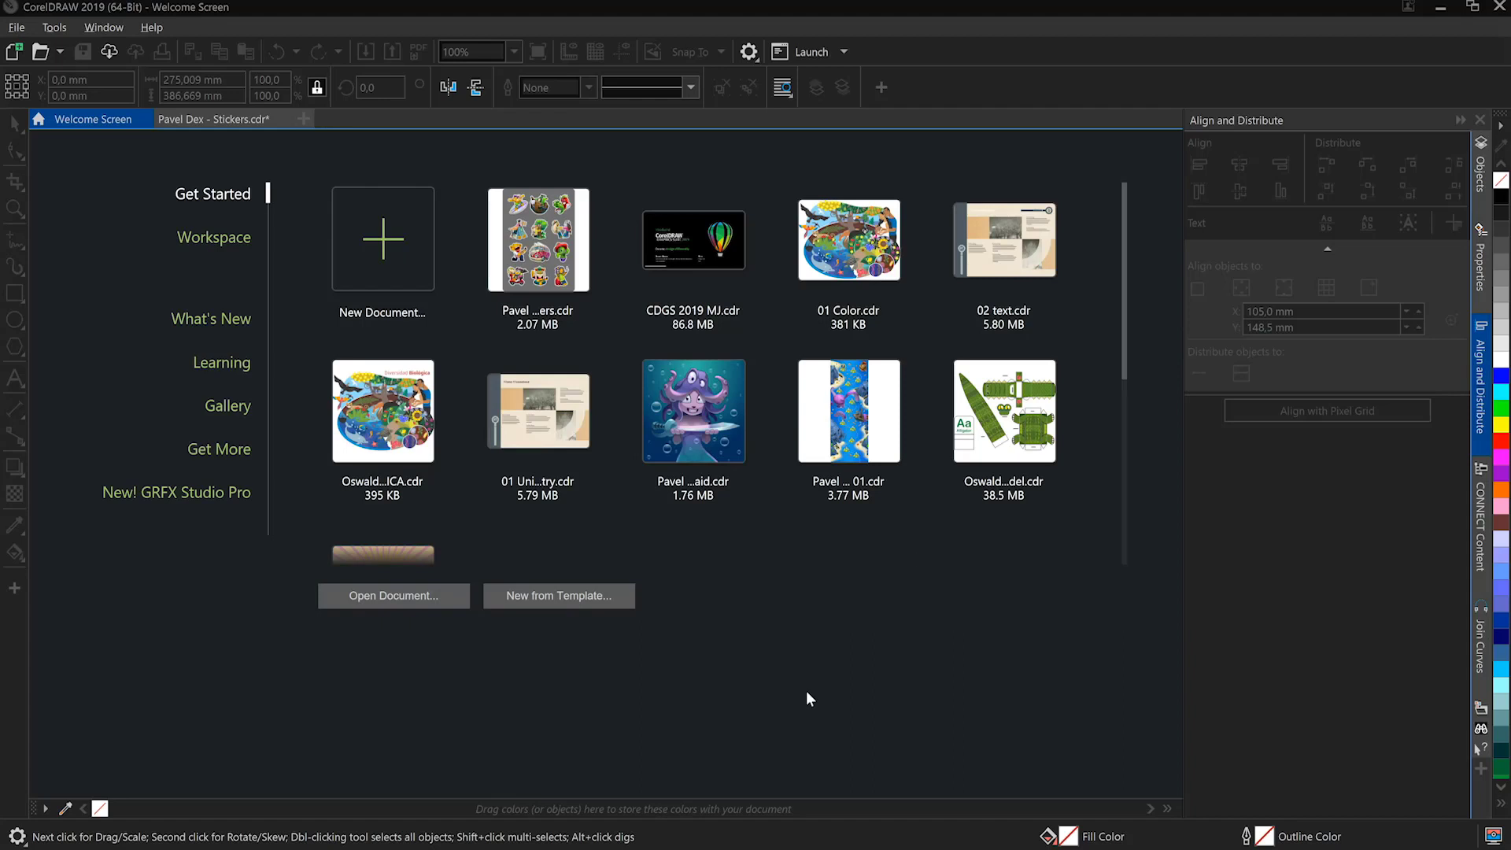
mouse_move(314, 252)
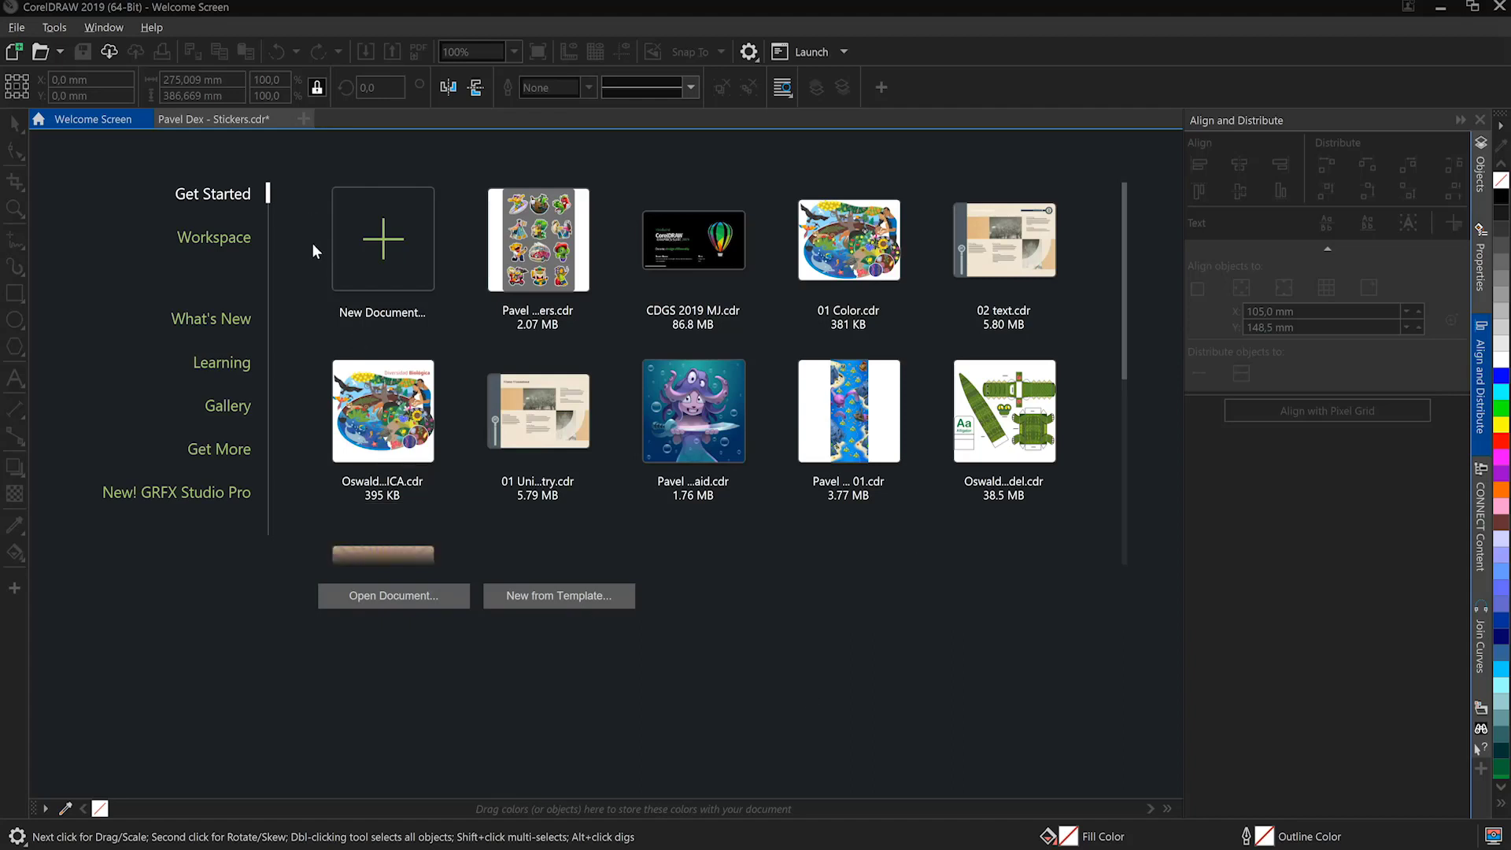
mouse_move(369, 276)
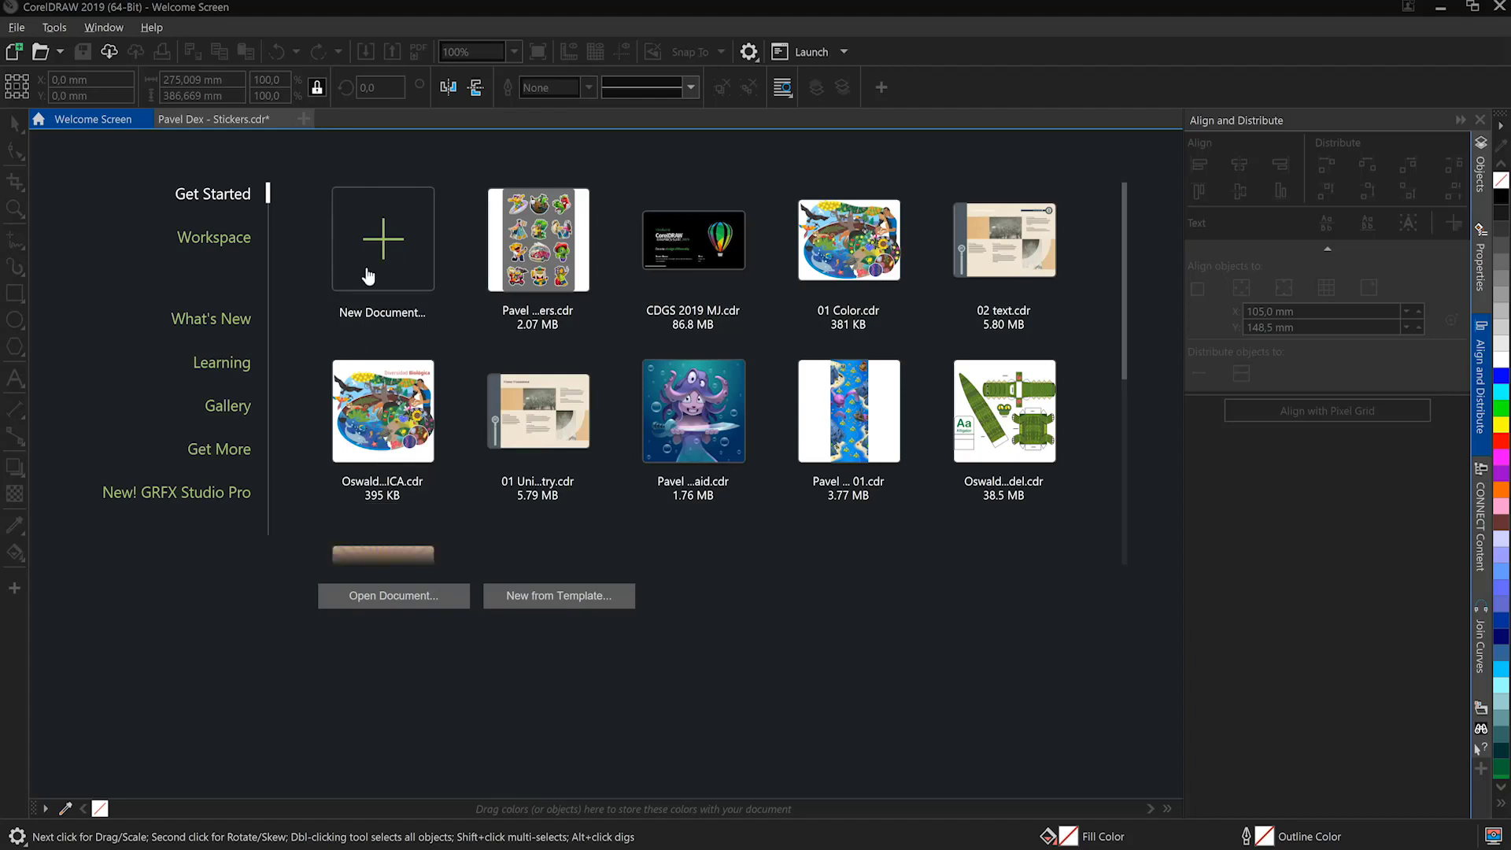
mouse_move(563, 529)
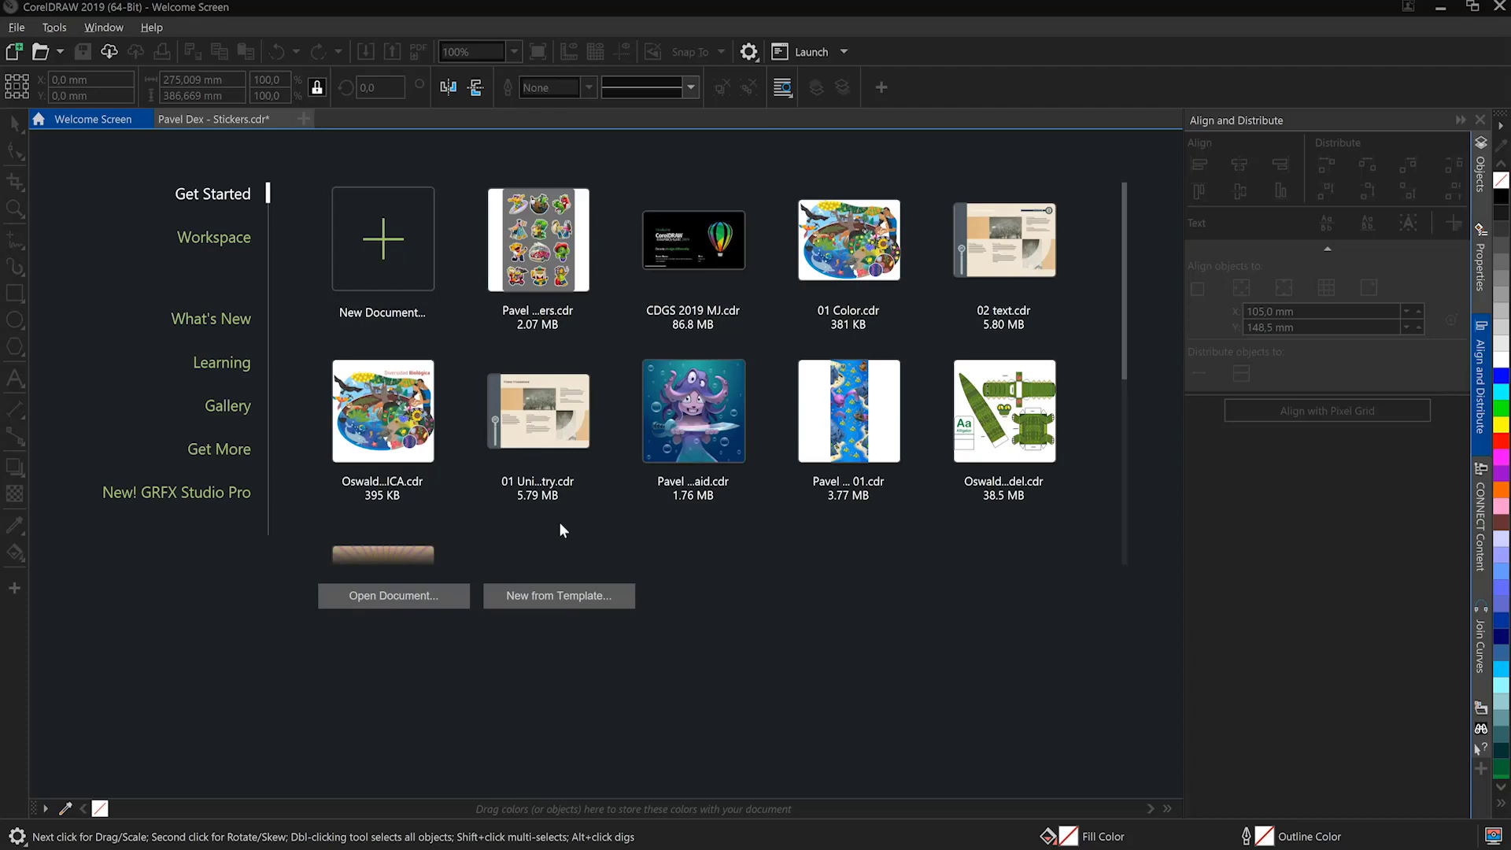
Preview the Default and Adobe Illustrator workspace layouts, keeping Default selected.
click(213, 237)
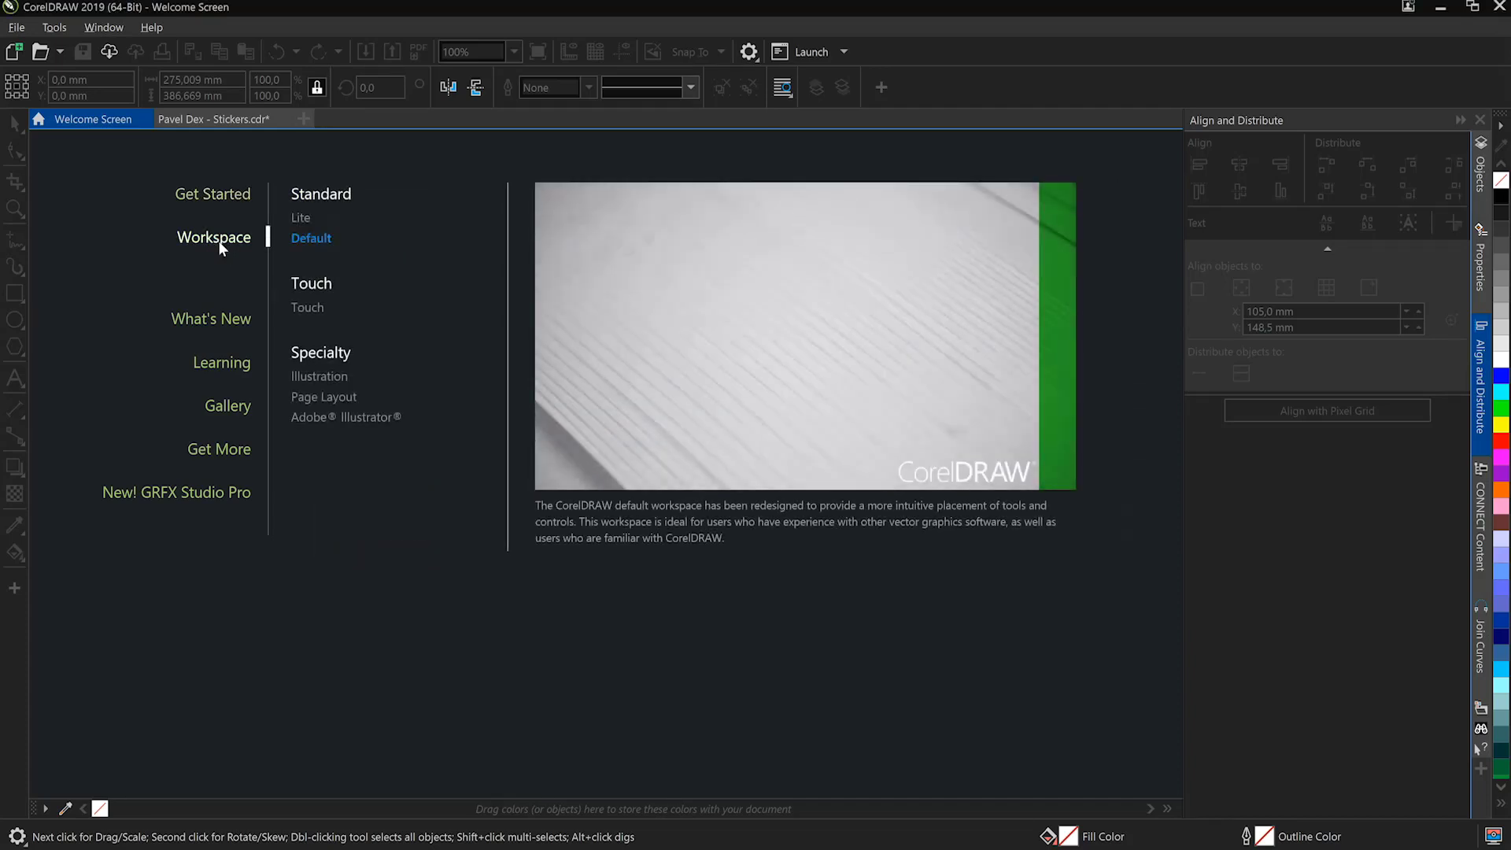
mouse_move(338, 329)
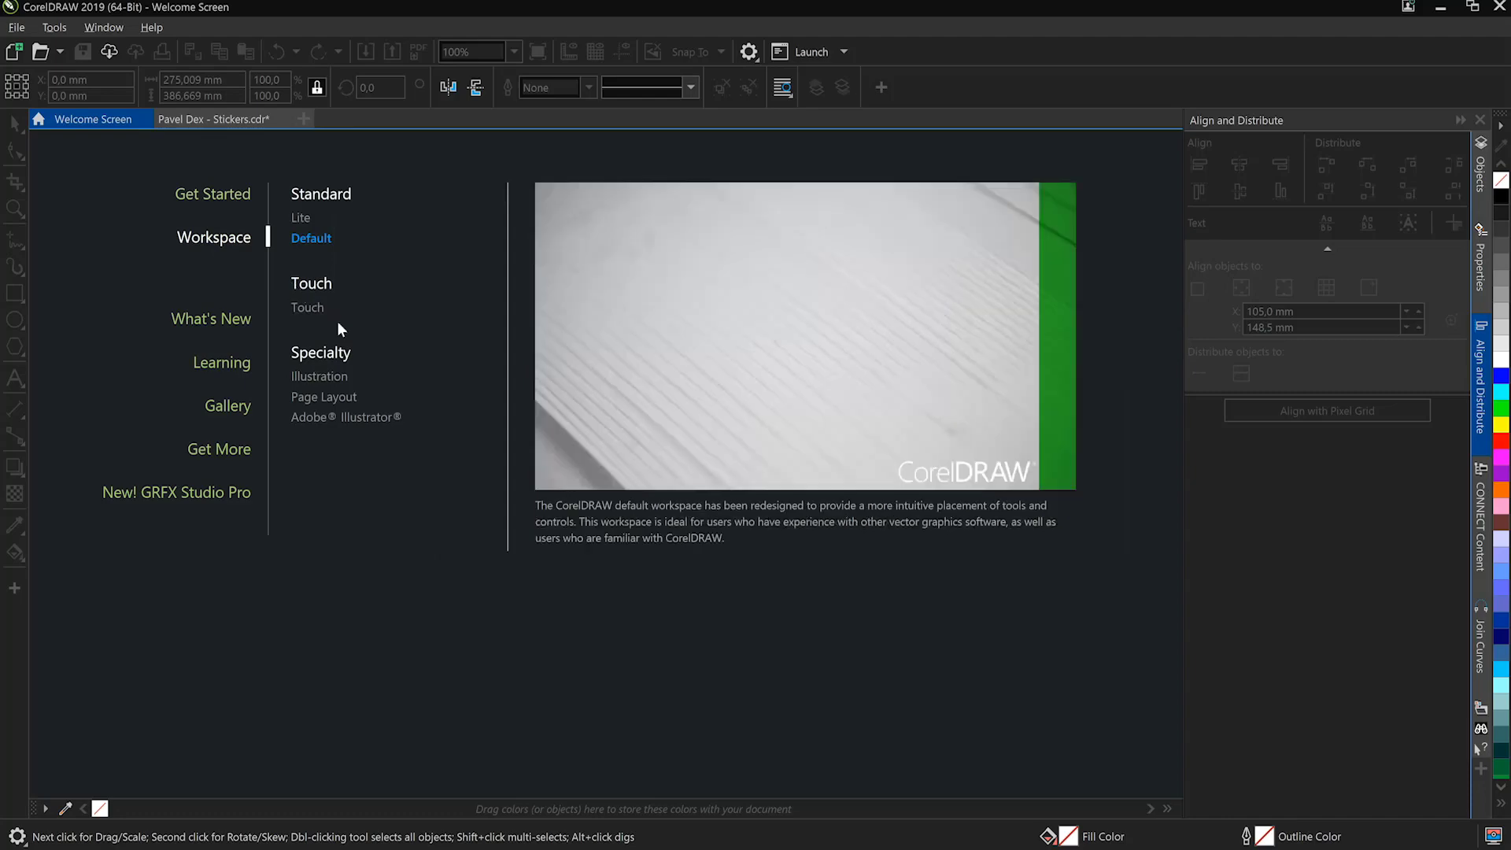
click(301, 217)
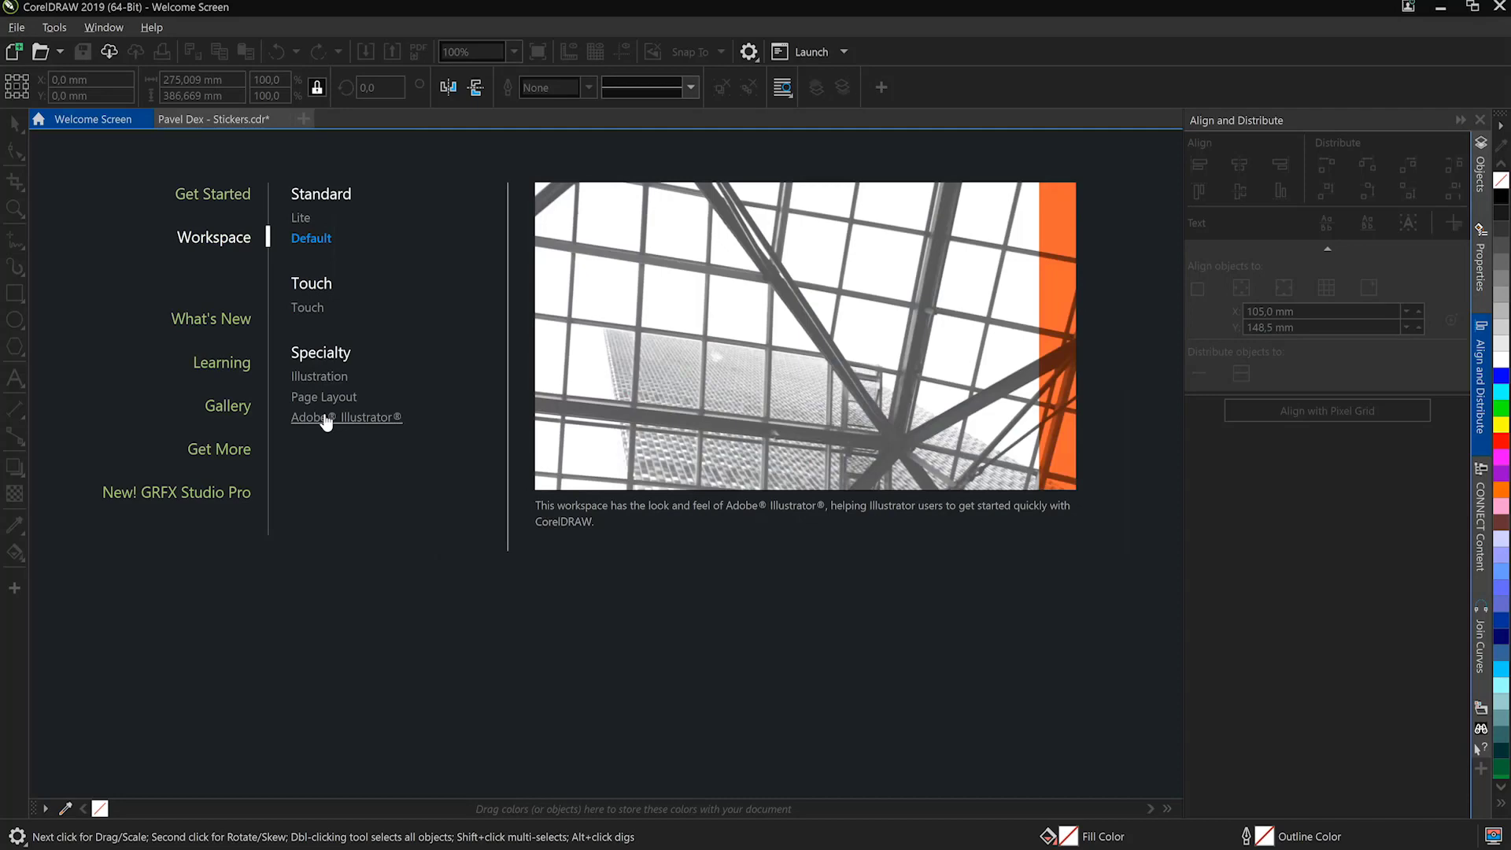
click(311, 238)
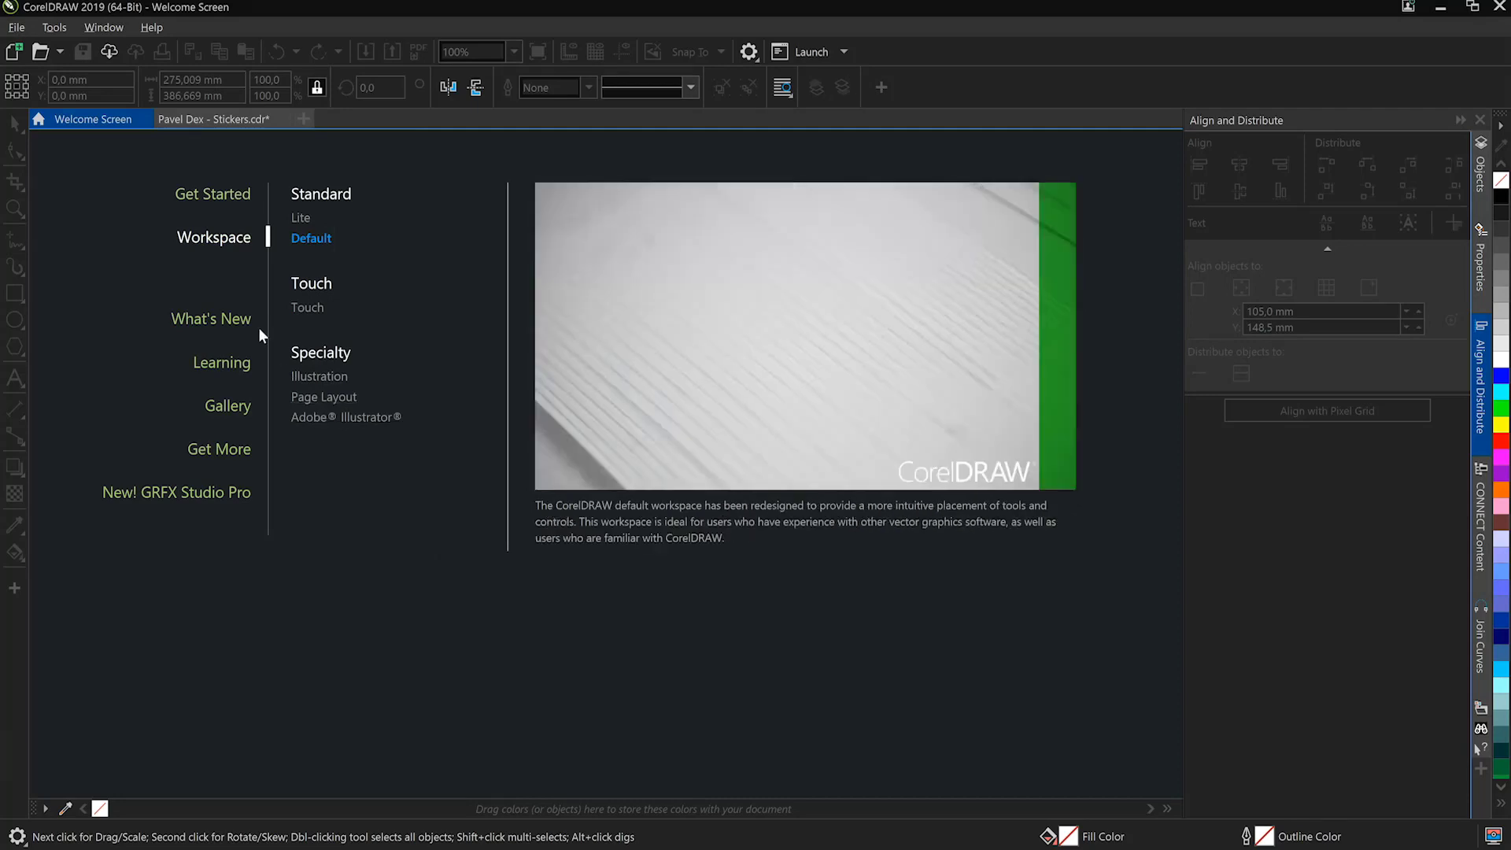
Review the What's New feature cards, then switch to the Learning tutorials.
click(210, 319)
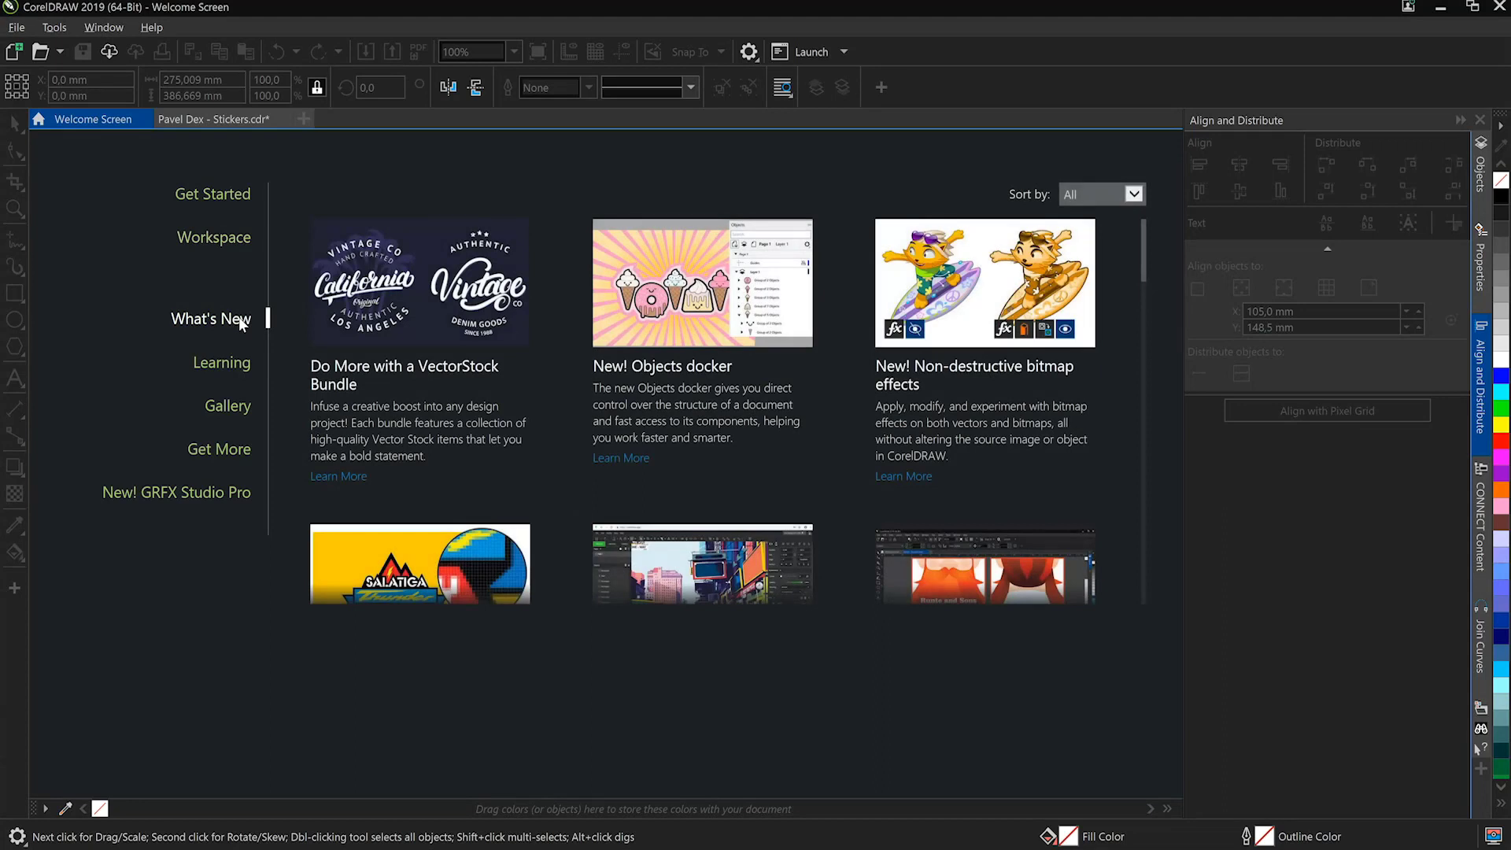
mouse_move(801, 446)
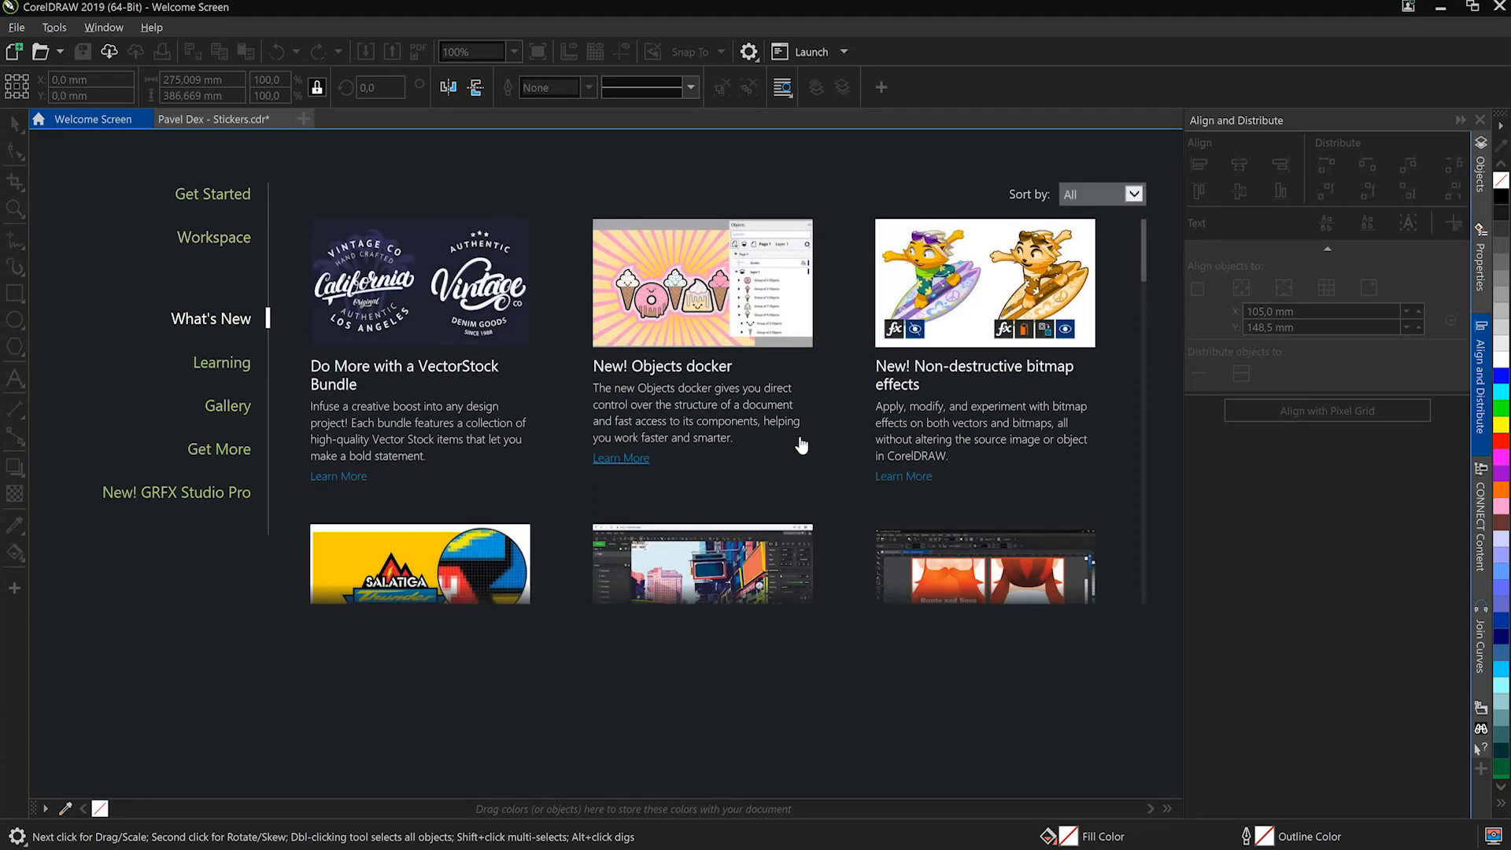
click(220, 362)
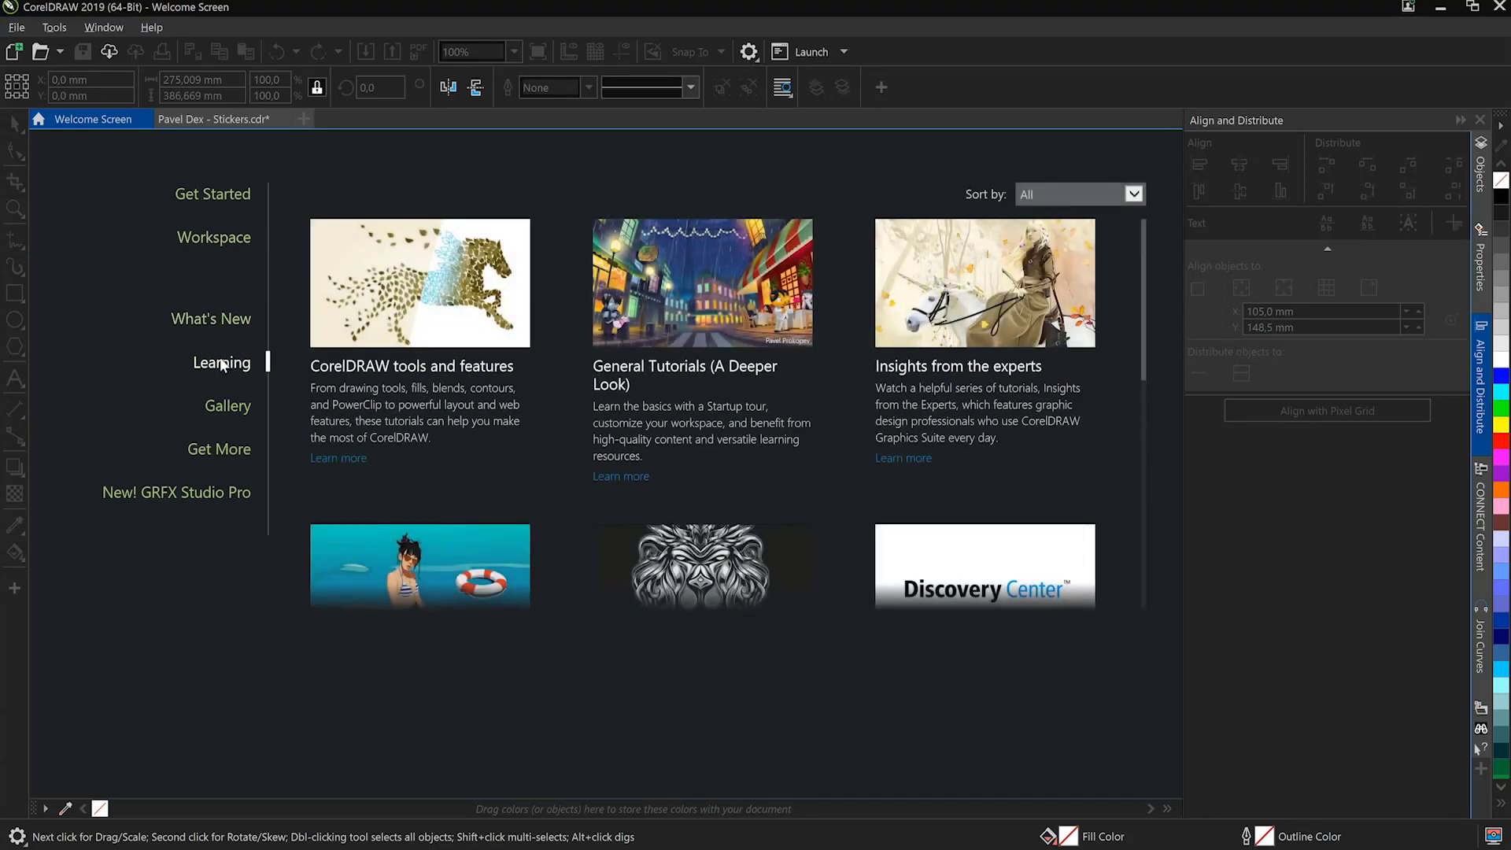
mouse_move(227, 414)
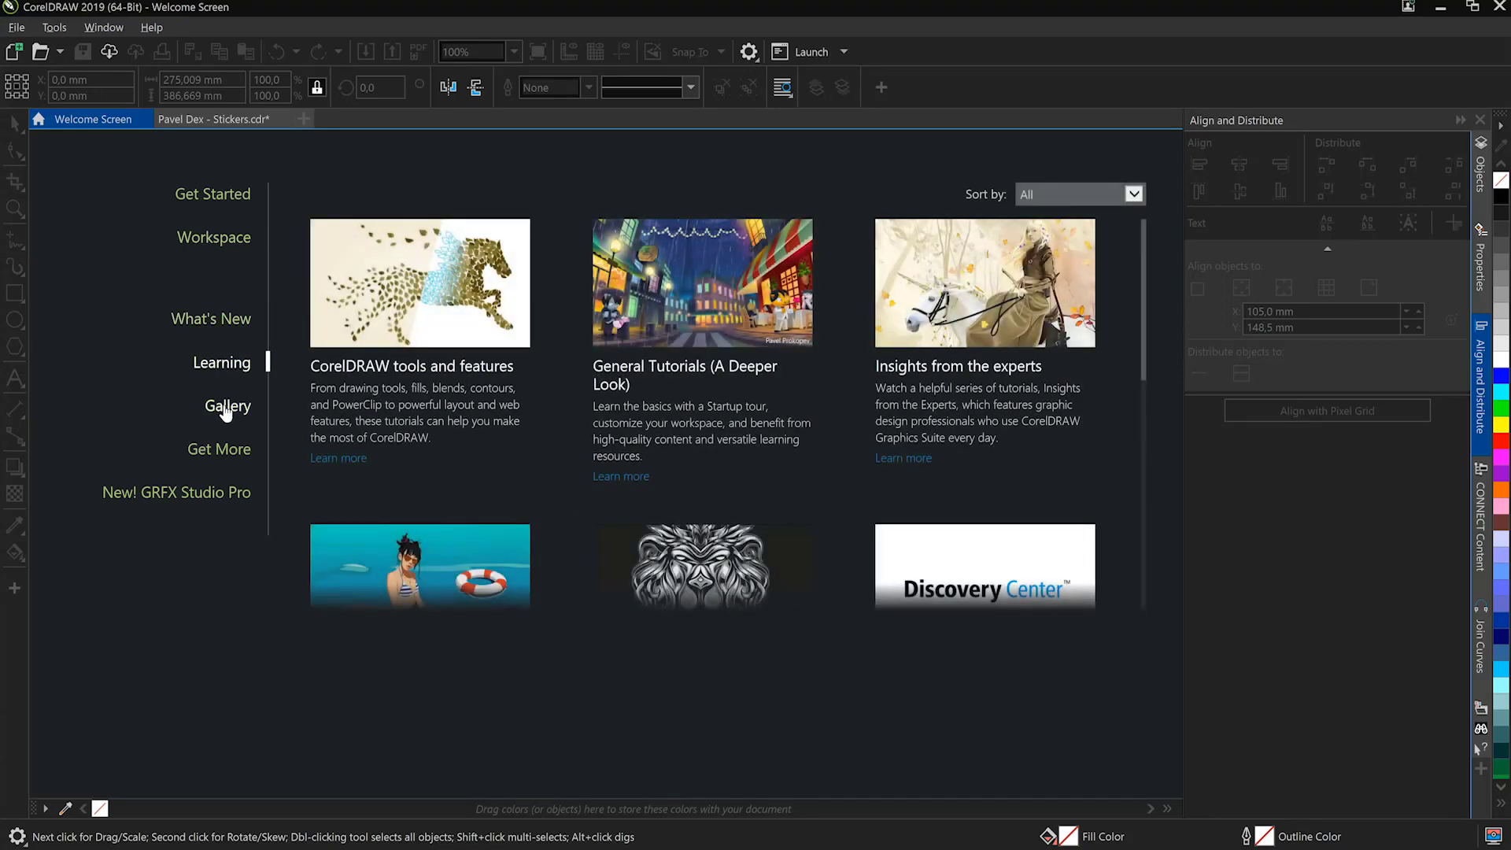
Browse the Gallery artwork, enlarging the airplane illustration, then view the Get More store items.
click(228, 406)
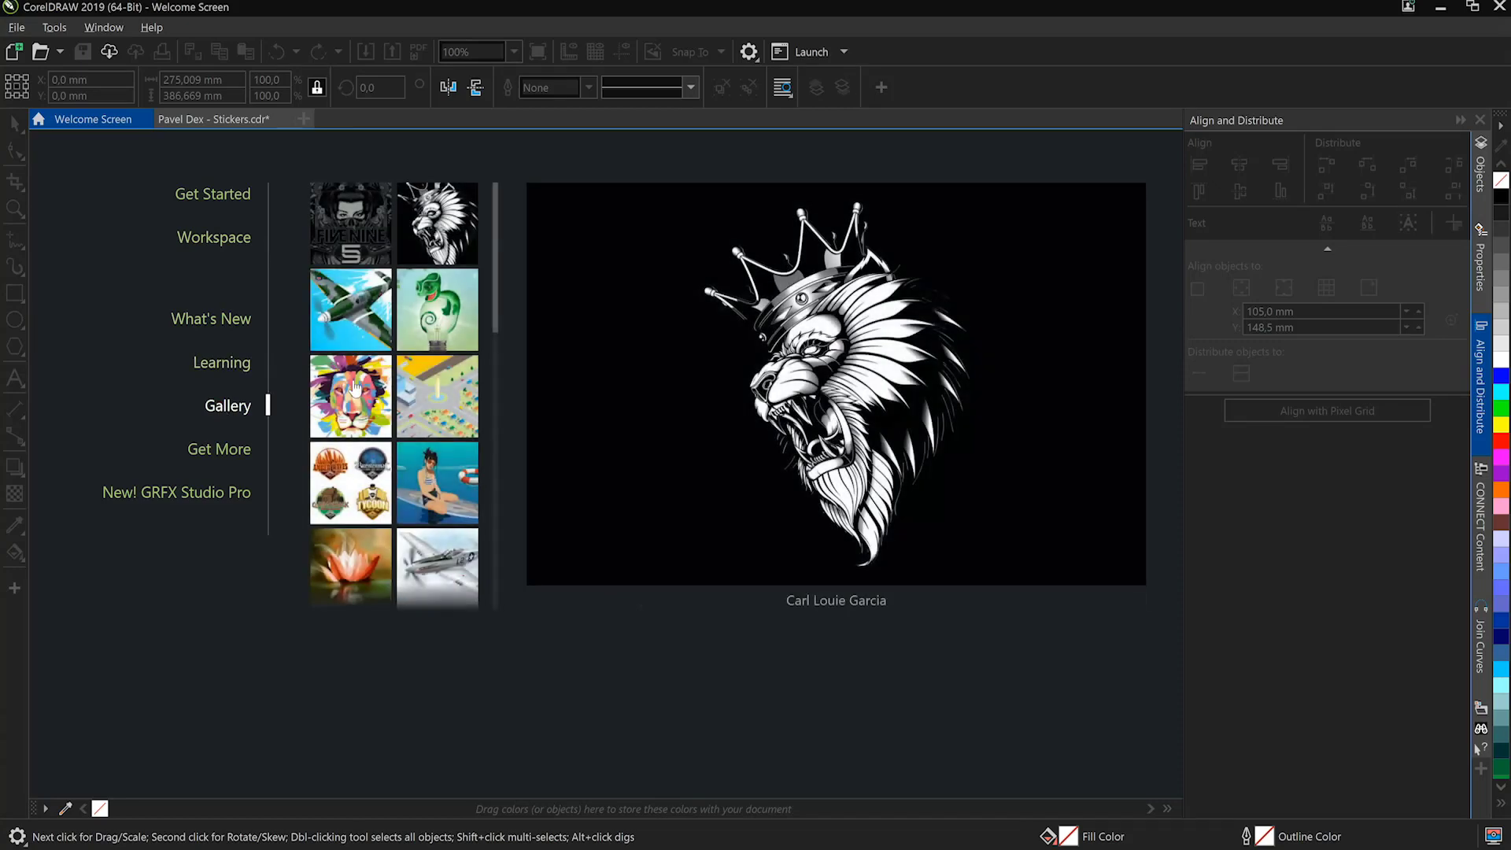
click(349, 309)
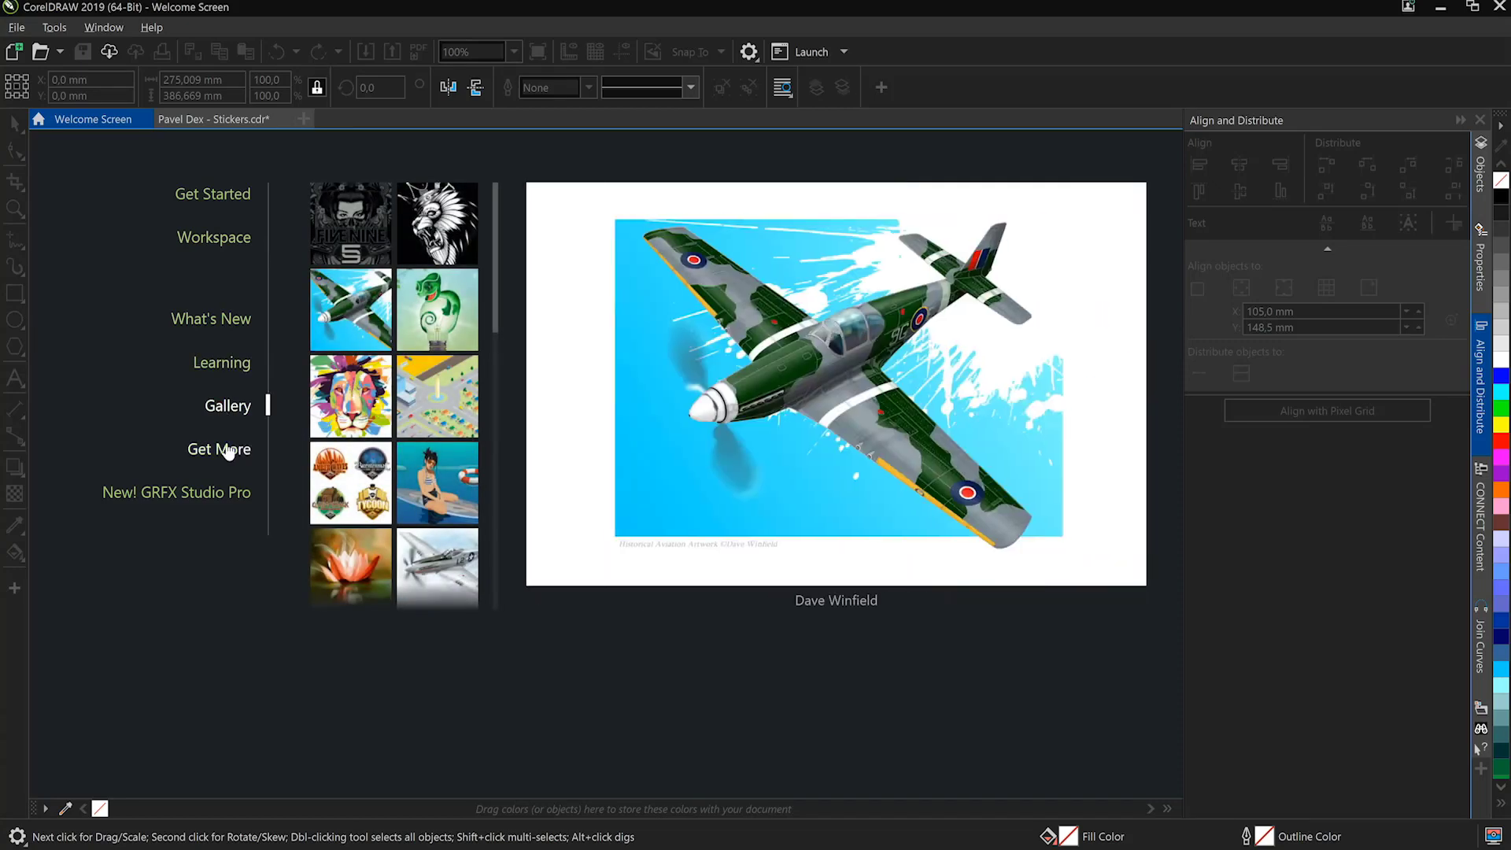
click(218, 449)
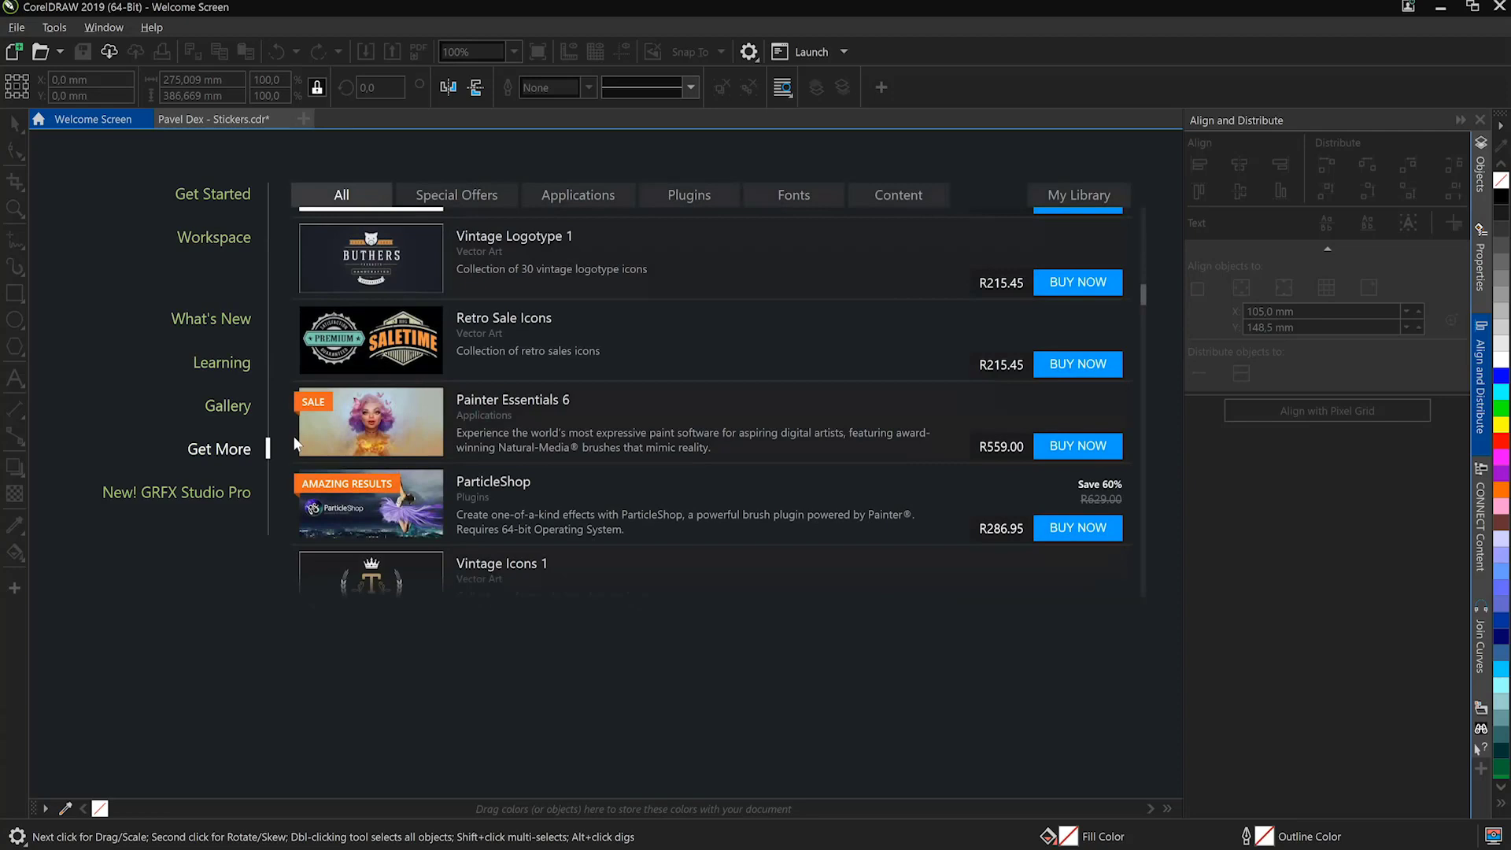
mouse_move(976, 229)
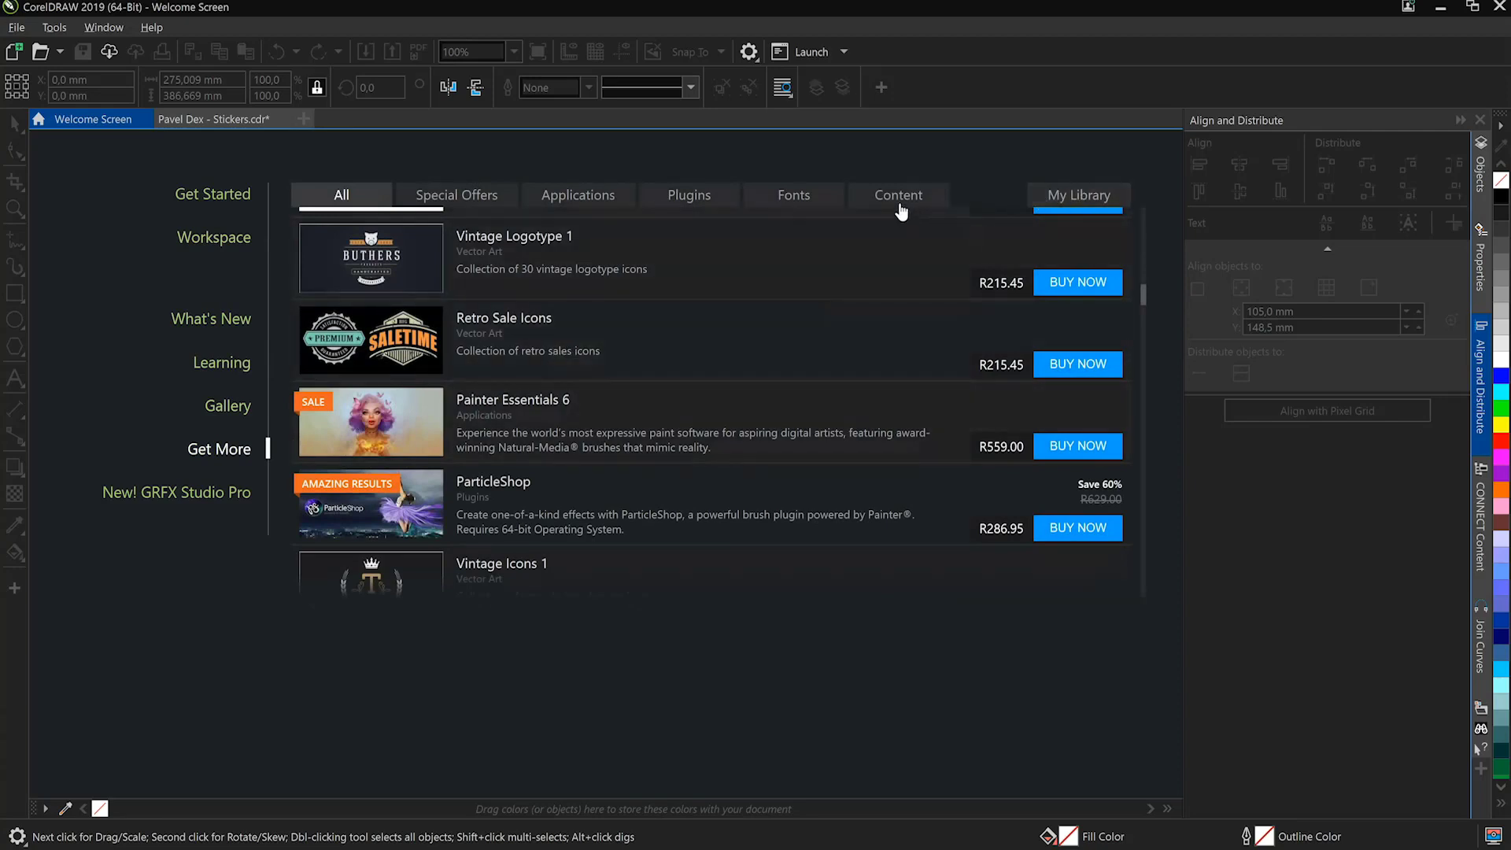
mouse_move(740, 515)
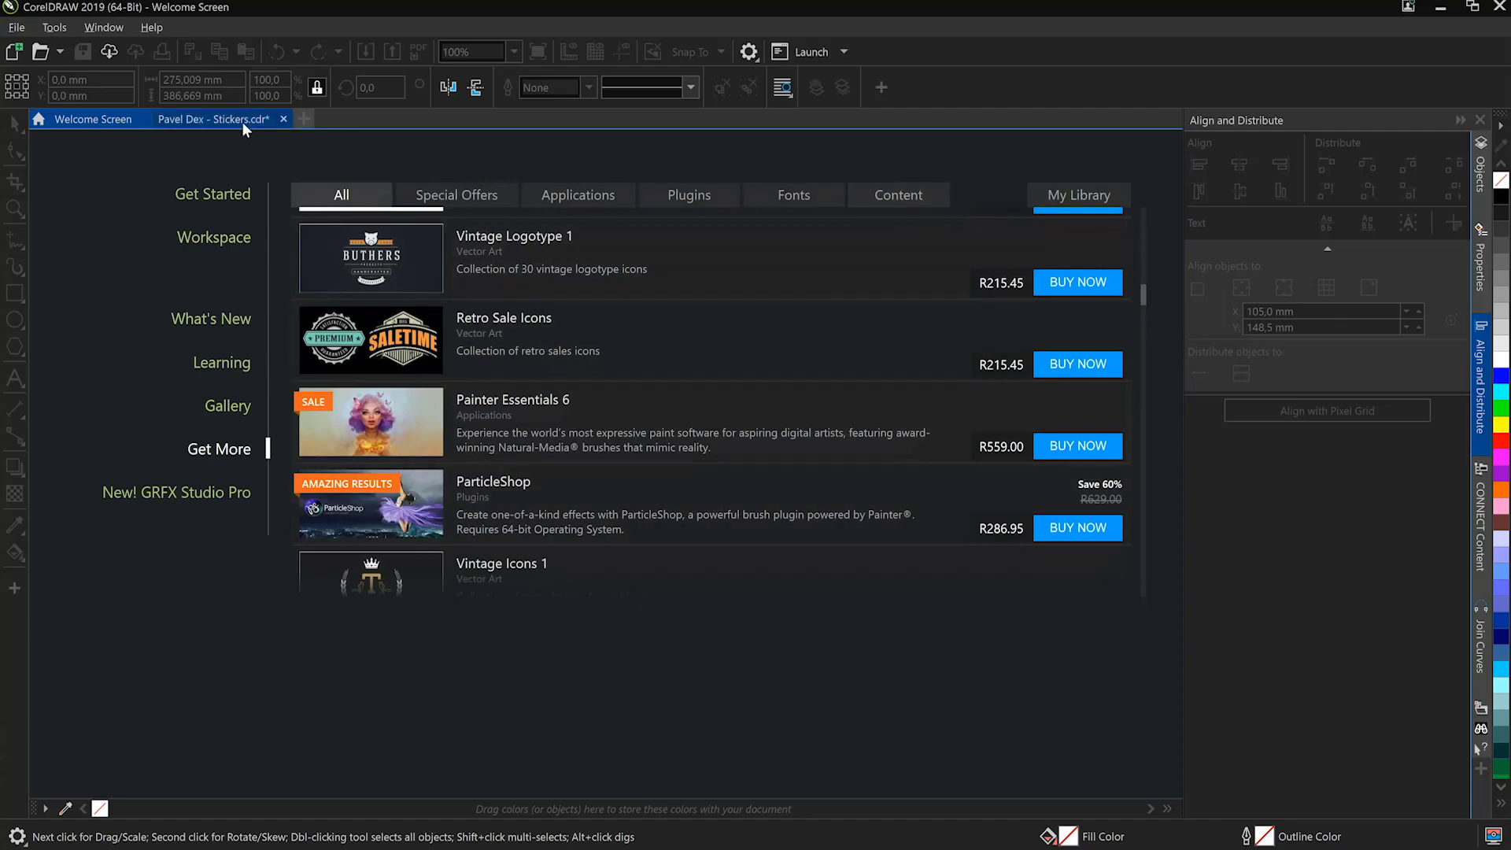
Switch to the Stickers.cdr document, review the File menu commands, and show the rectangle tool variants.
click(217, 118)
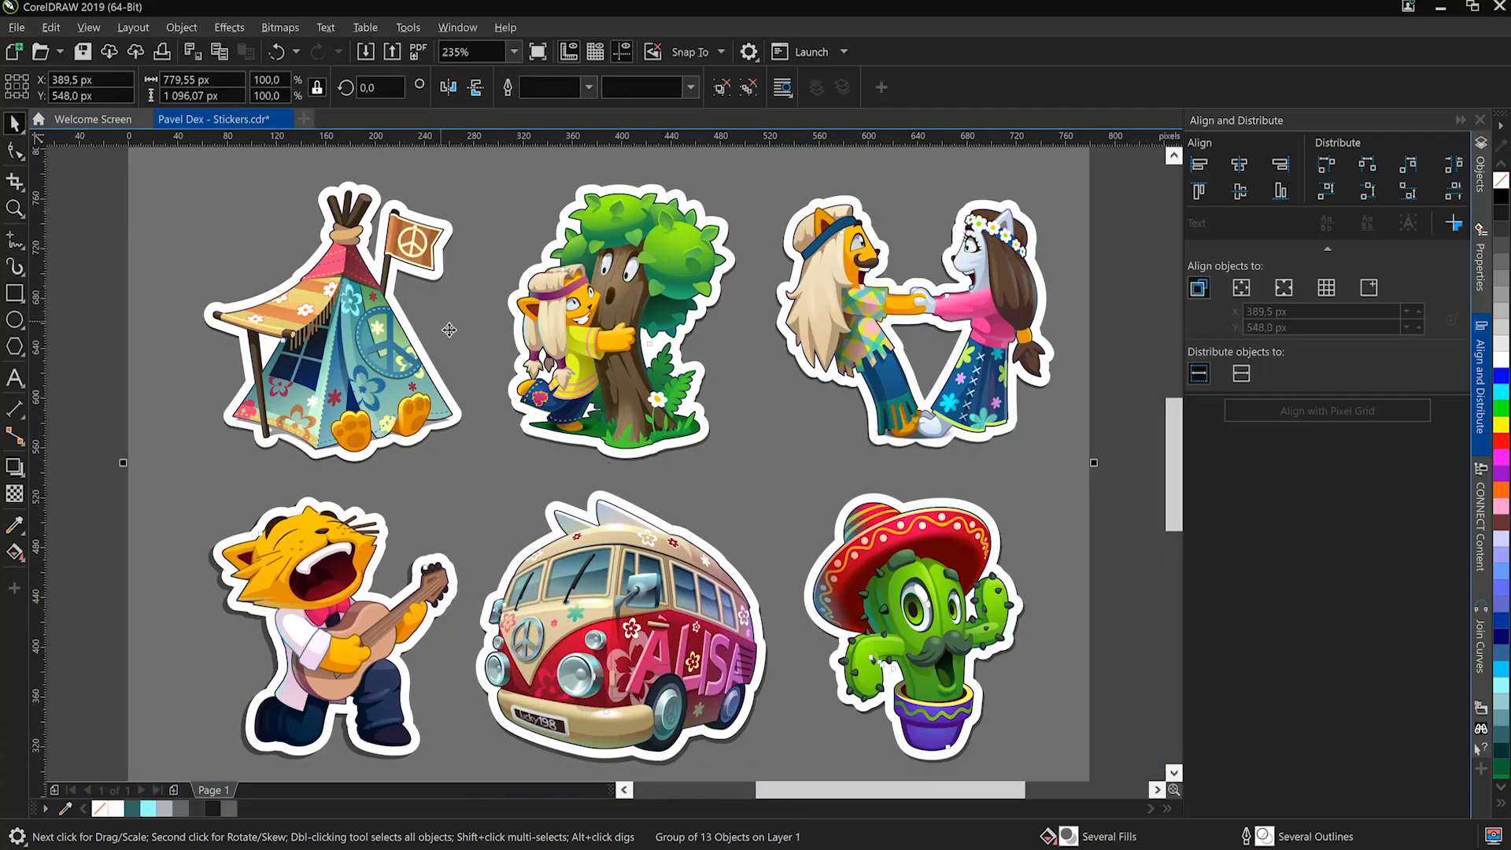
click(15, 26)
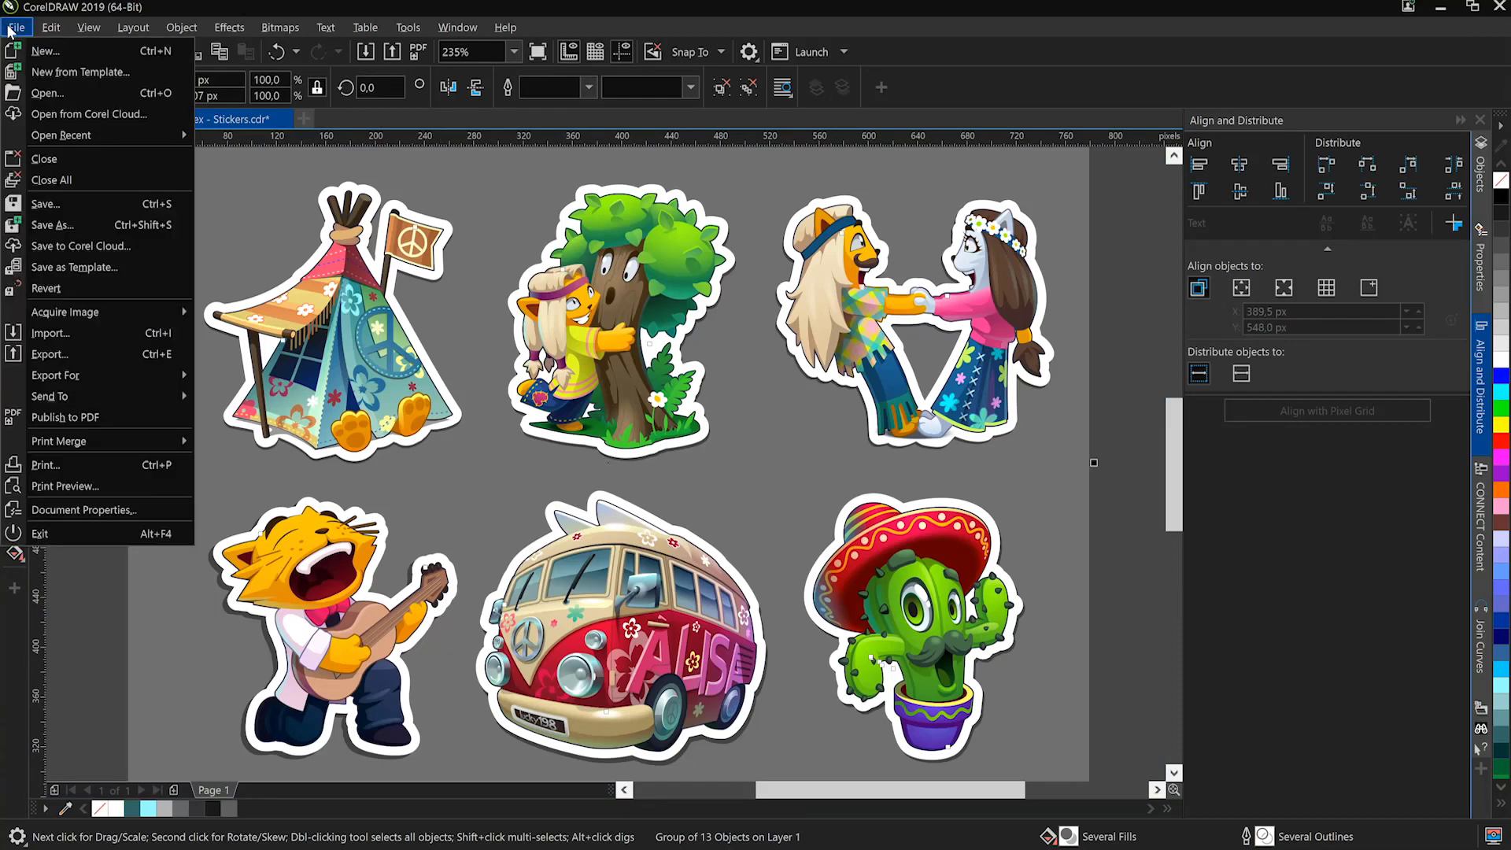
click(506, 26)
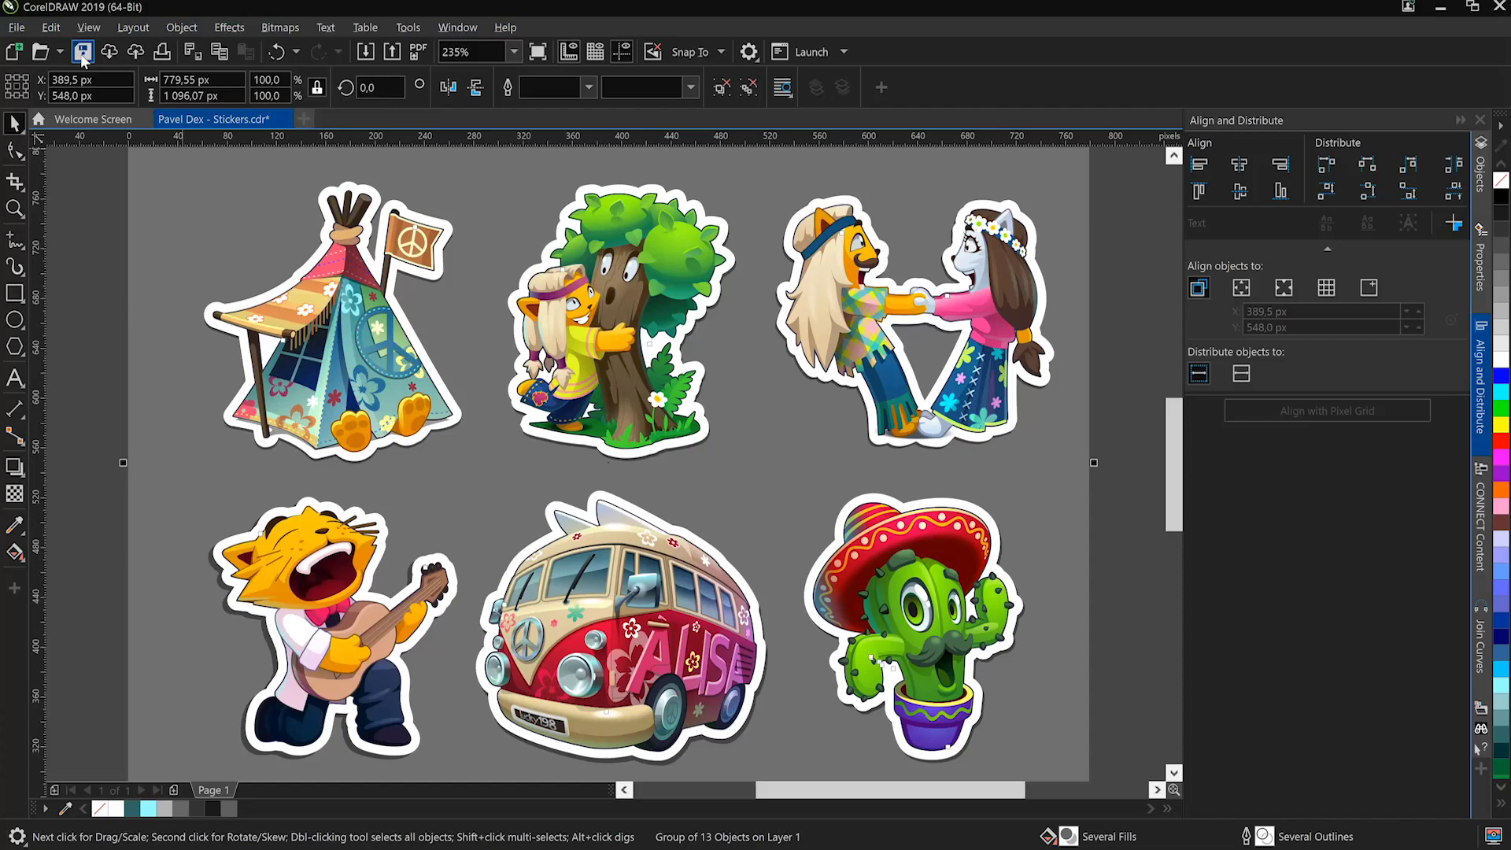
mouse_move(82, 51)
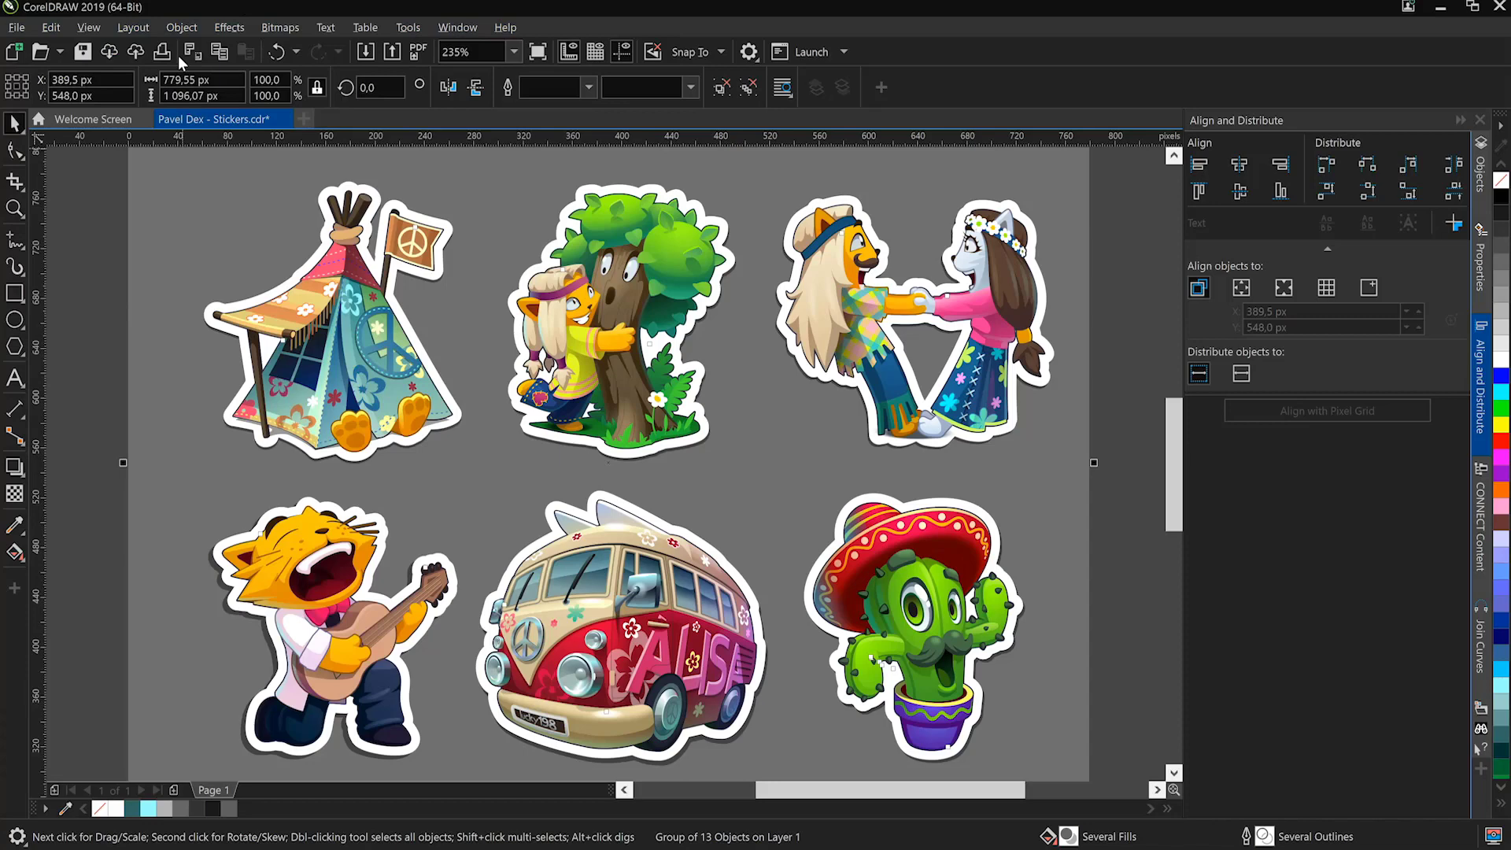
mouse_move(390, 79)
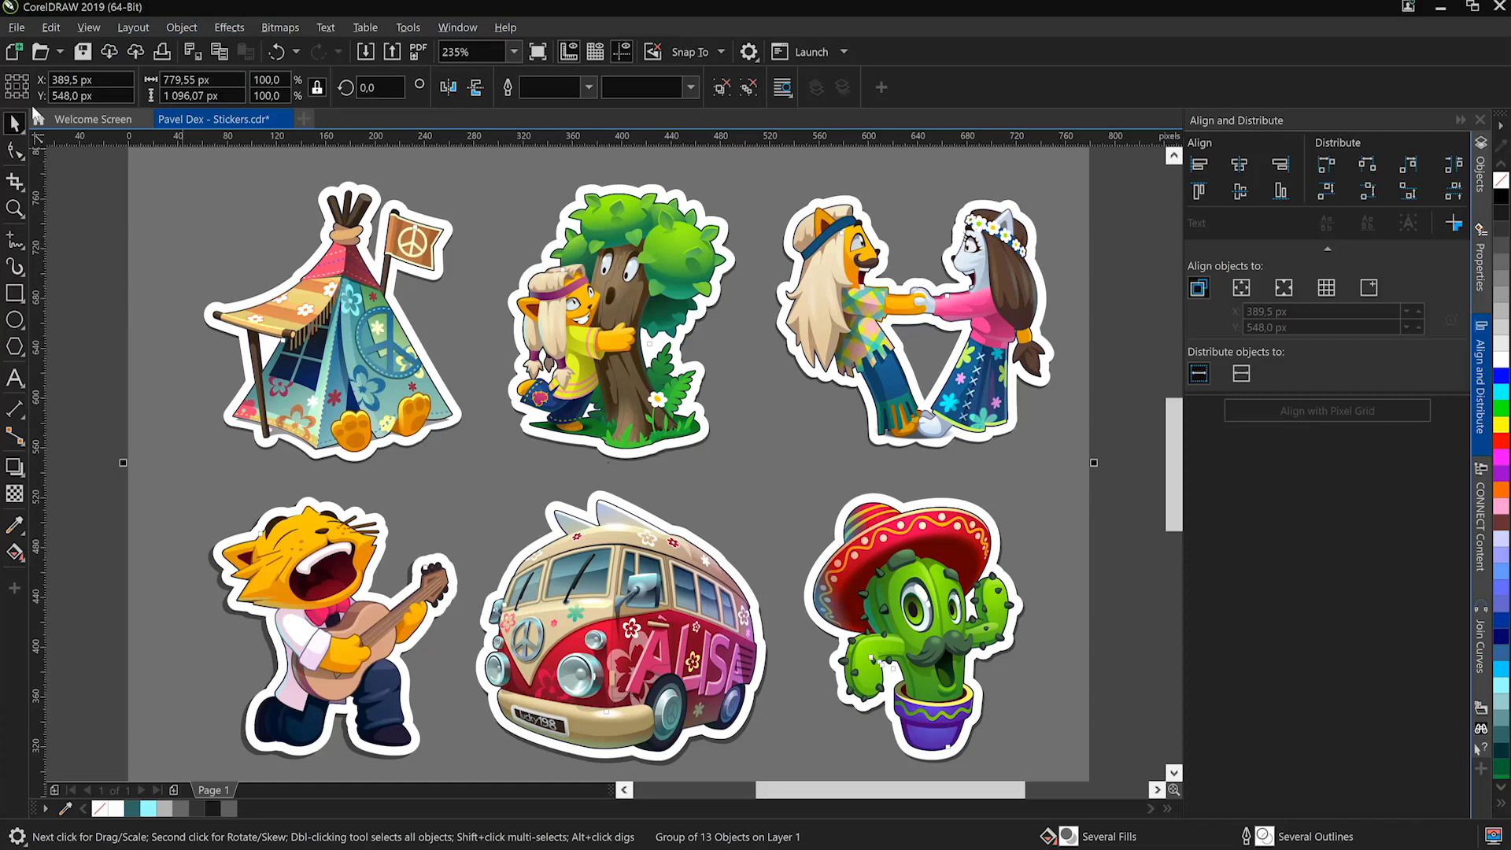
mouse_move(332, 330)
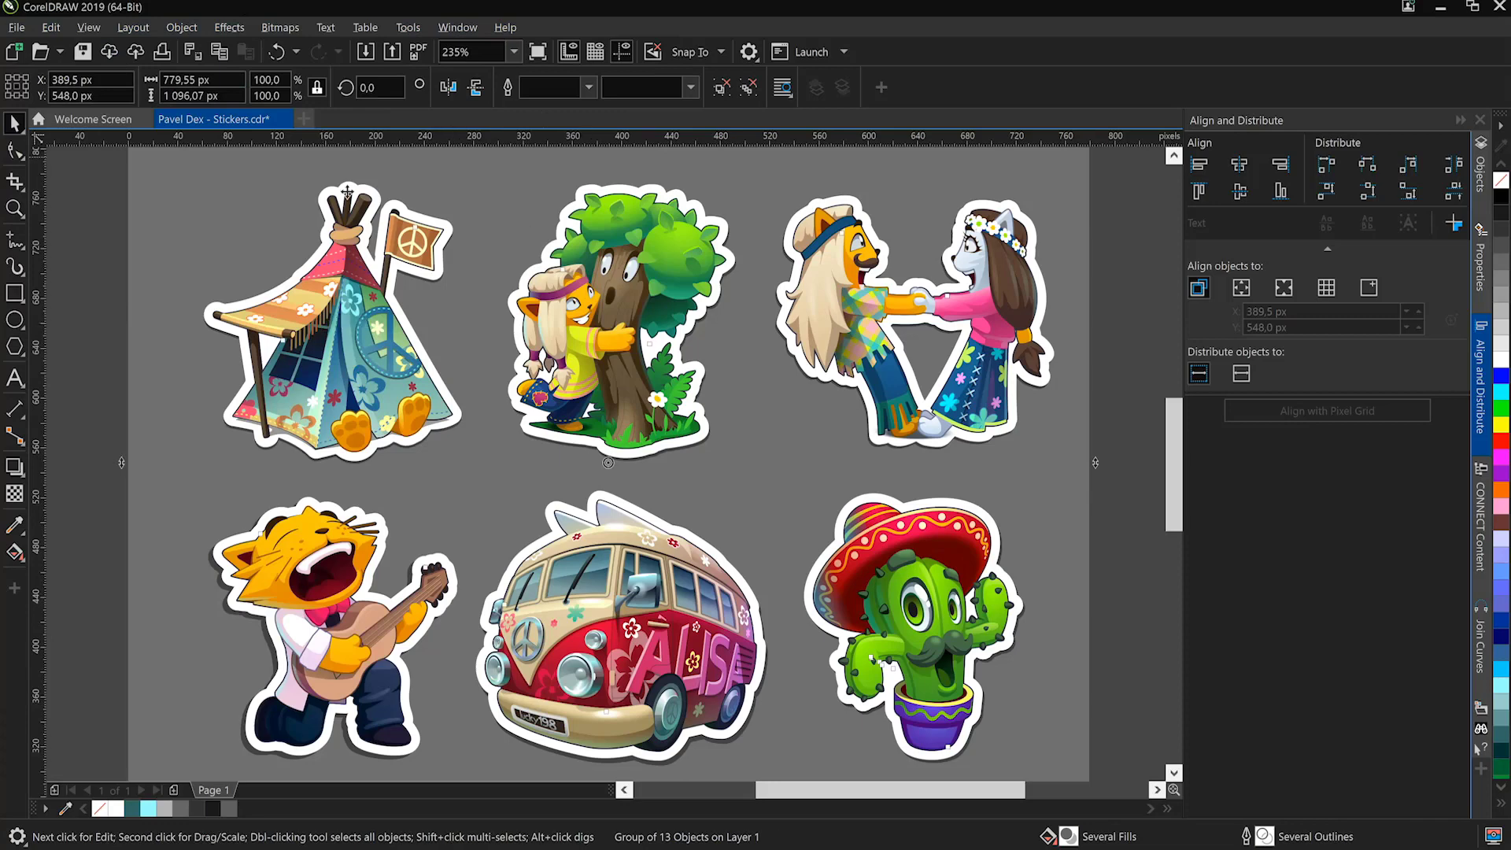
mouse_move(635, 520)
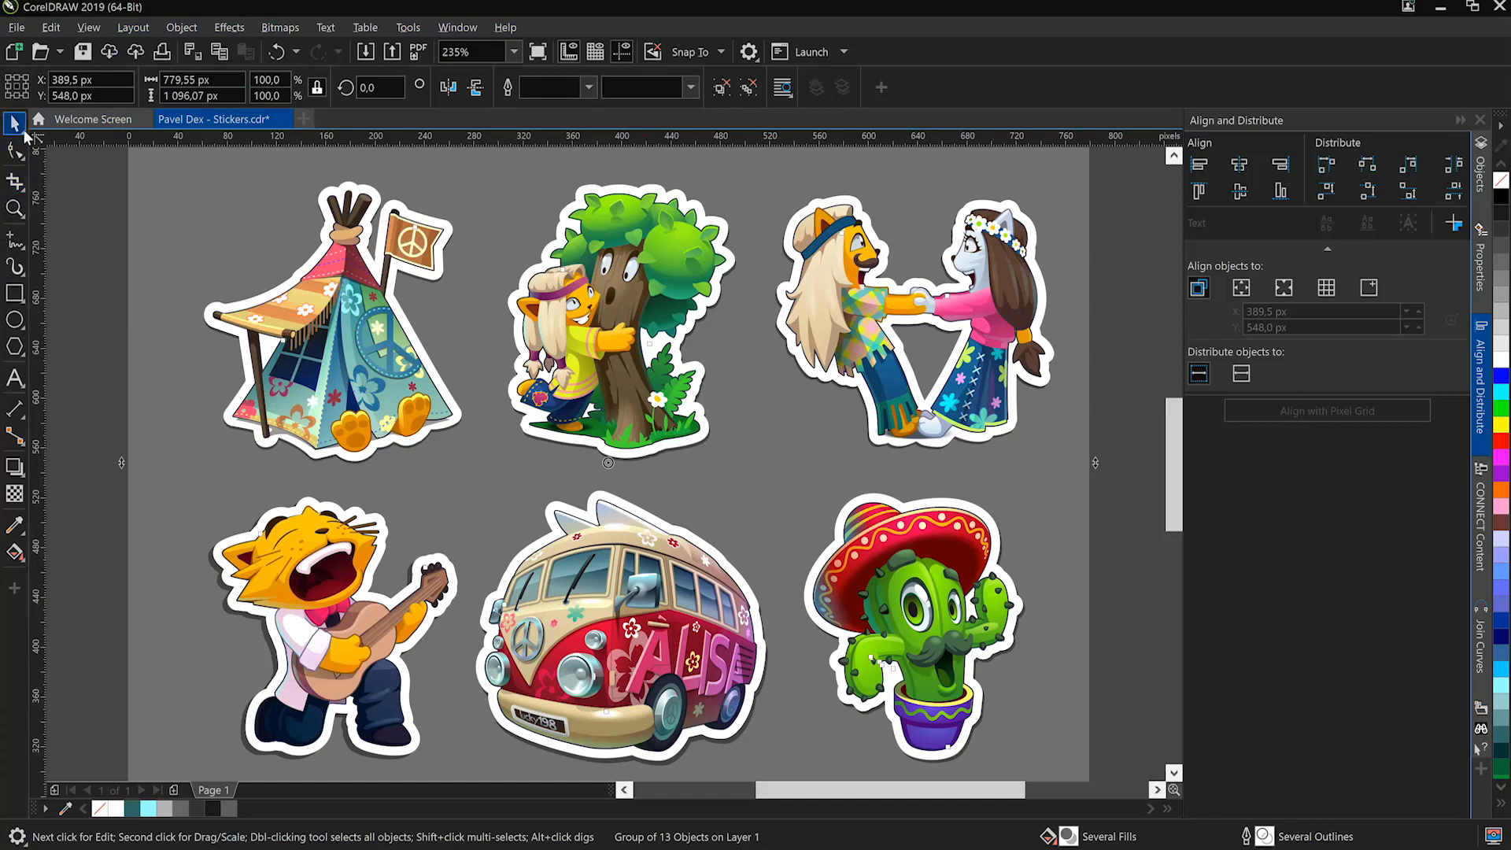
click(16, 152)
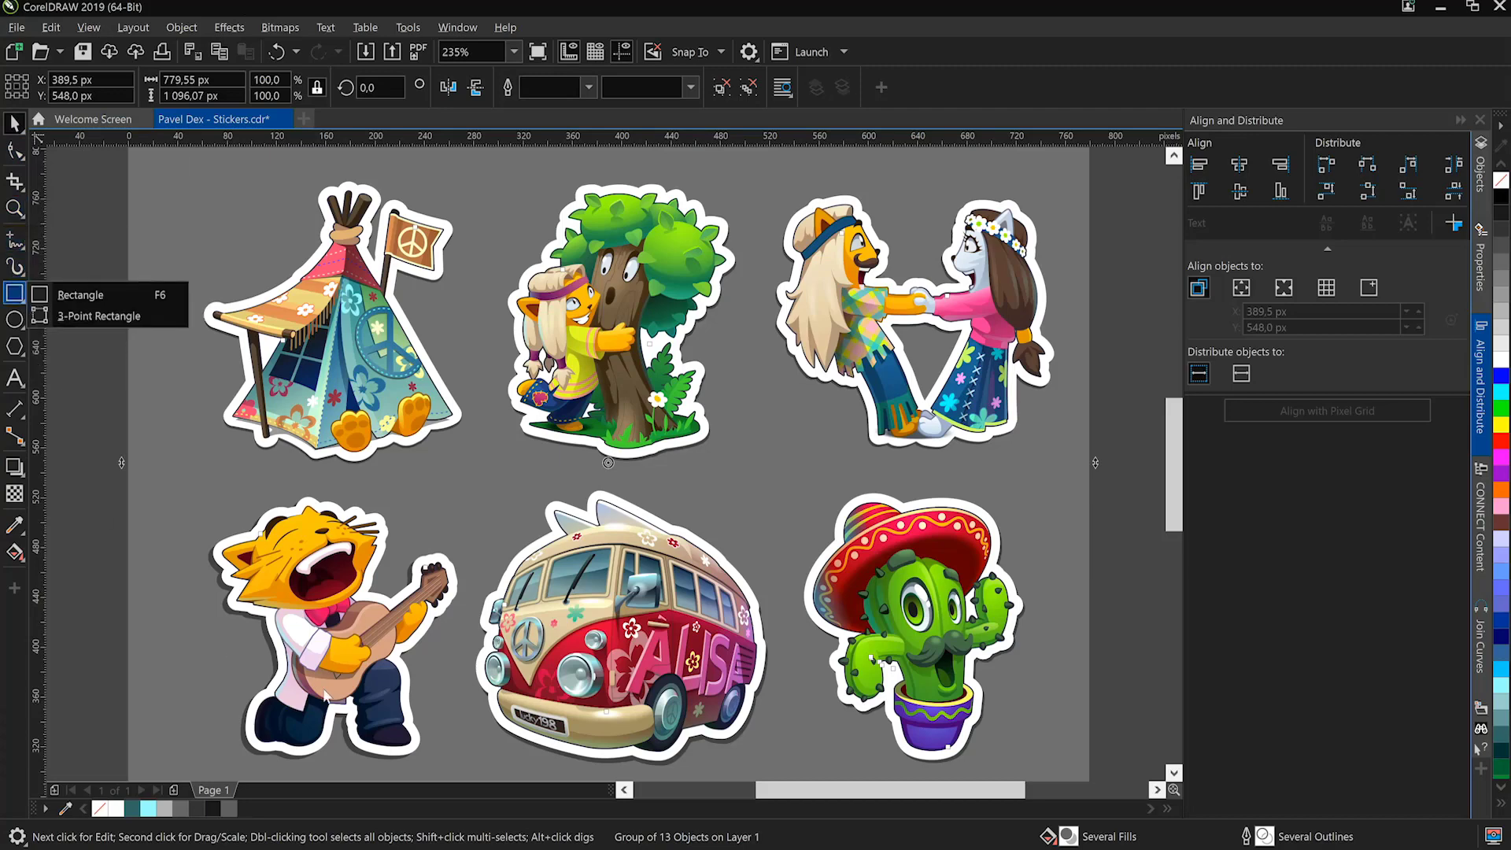
mouse_move(1482, 160)
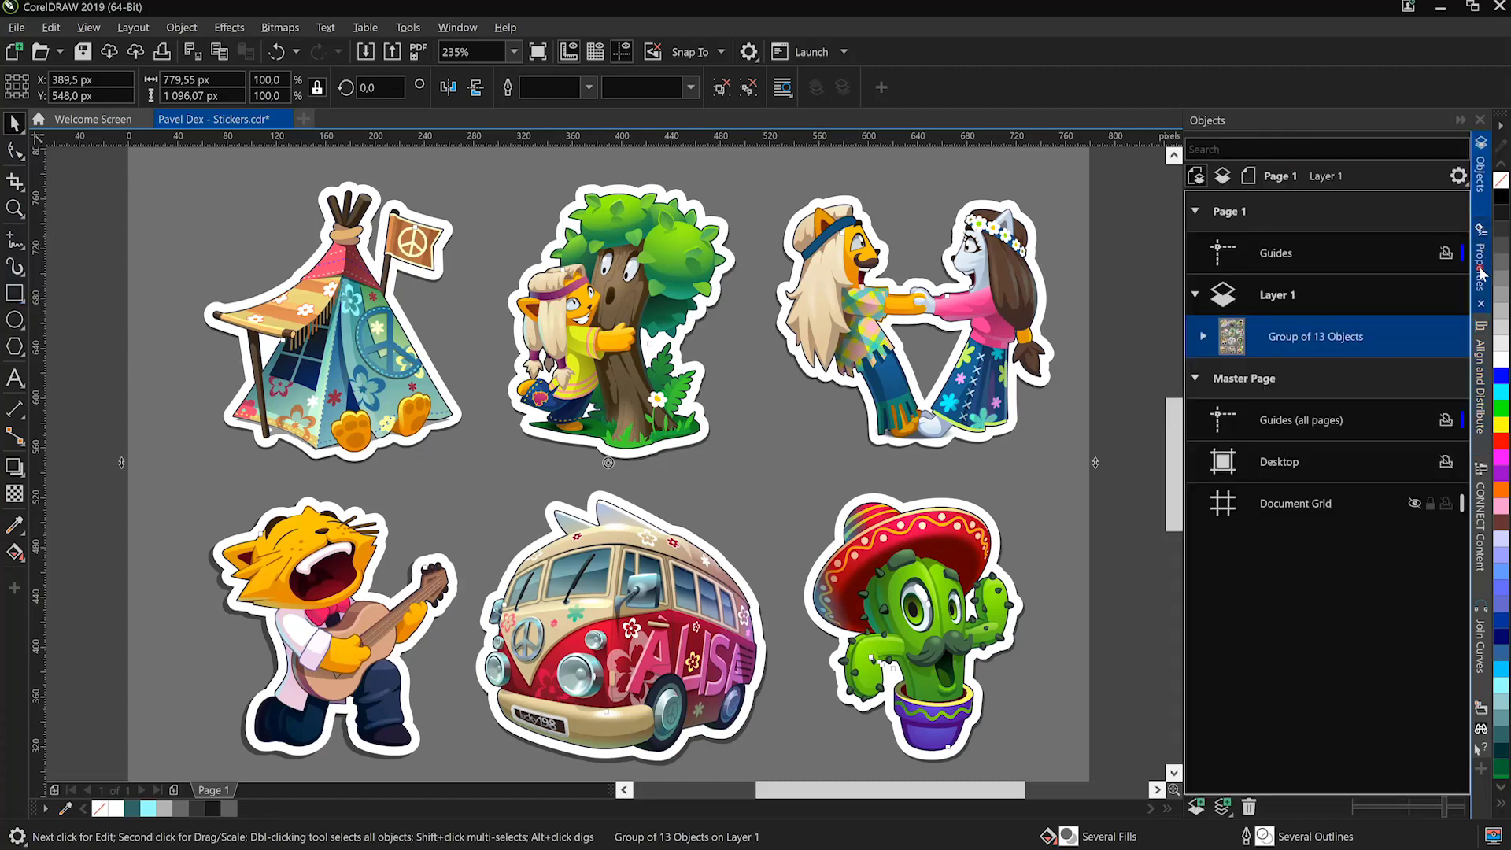
Show the Hints docker on moving and scaling, then review and dismiss the Window > Dockers list.
click(1483, 255)
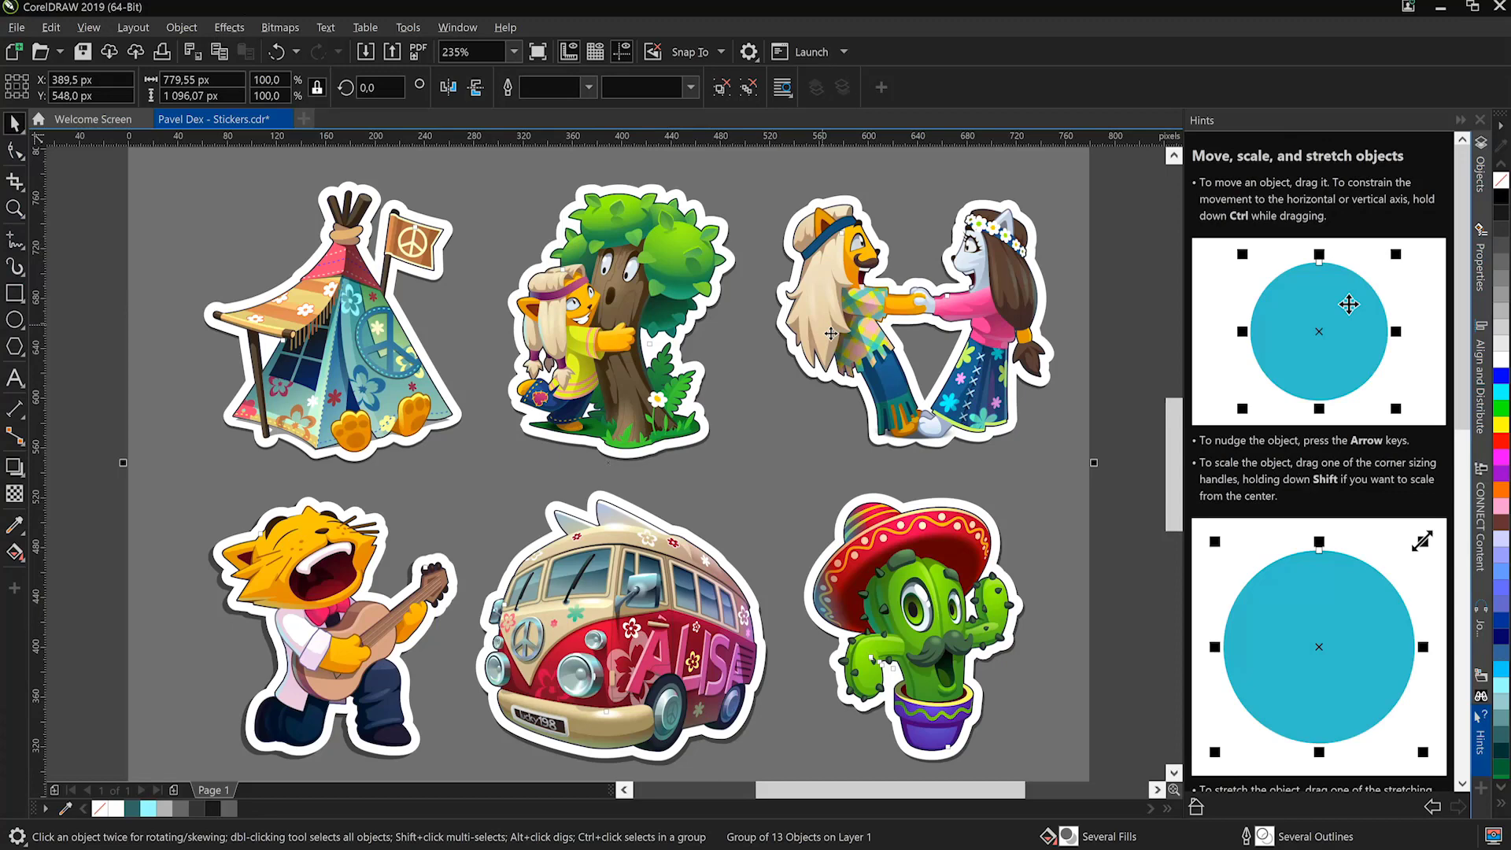
mouse_move(828, 341)
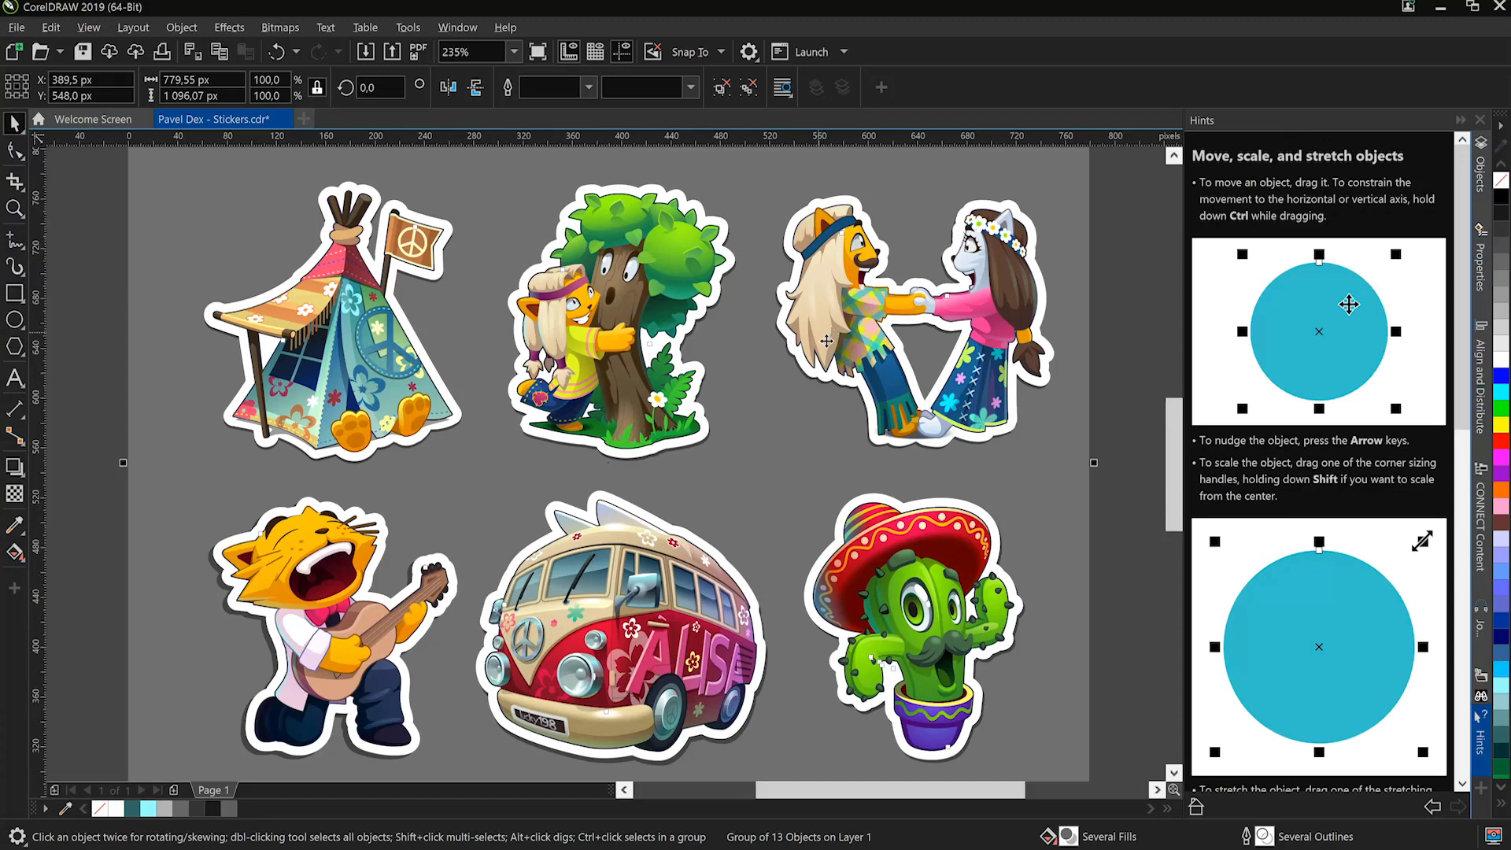
mouse_move(1489, 805)
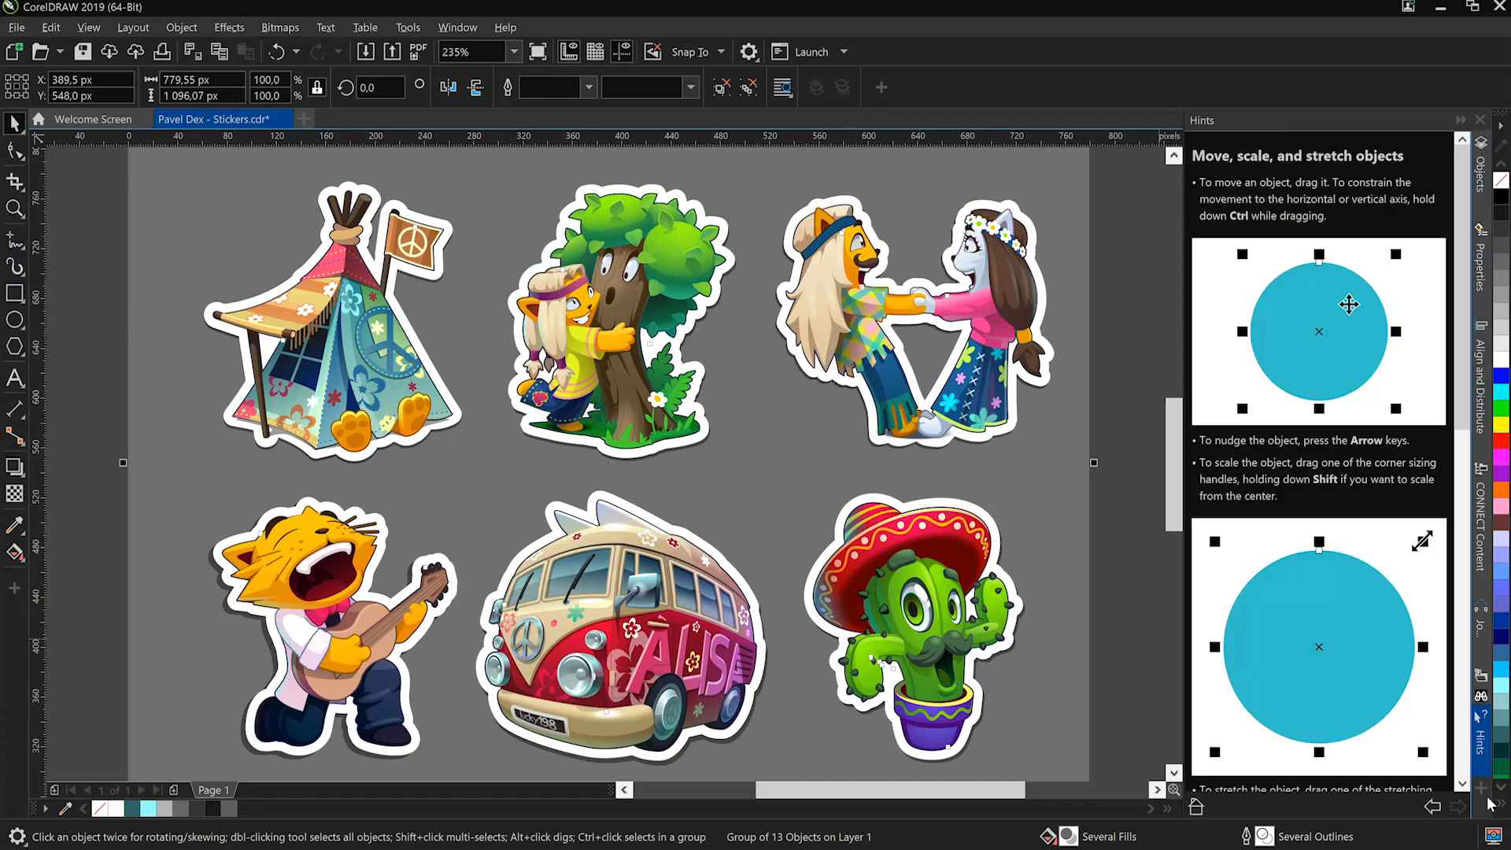
click(456, 27)
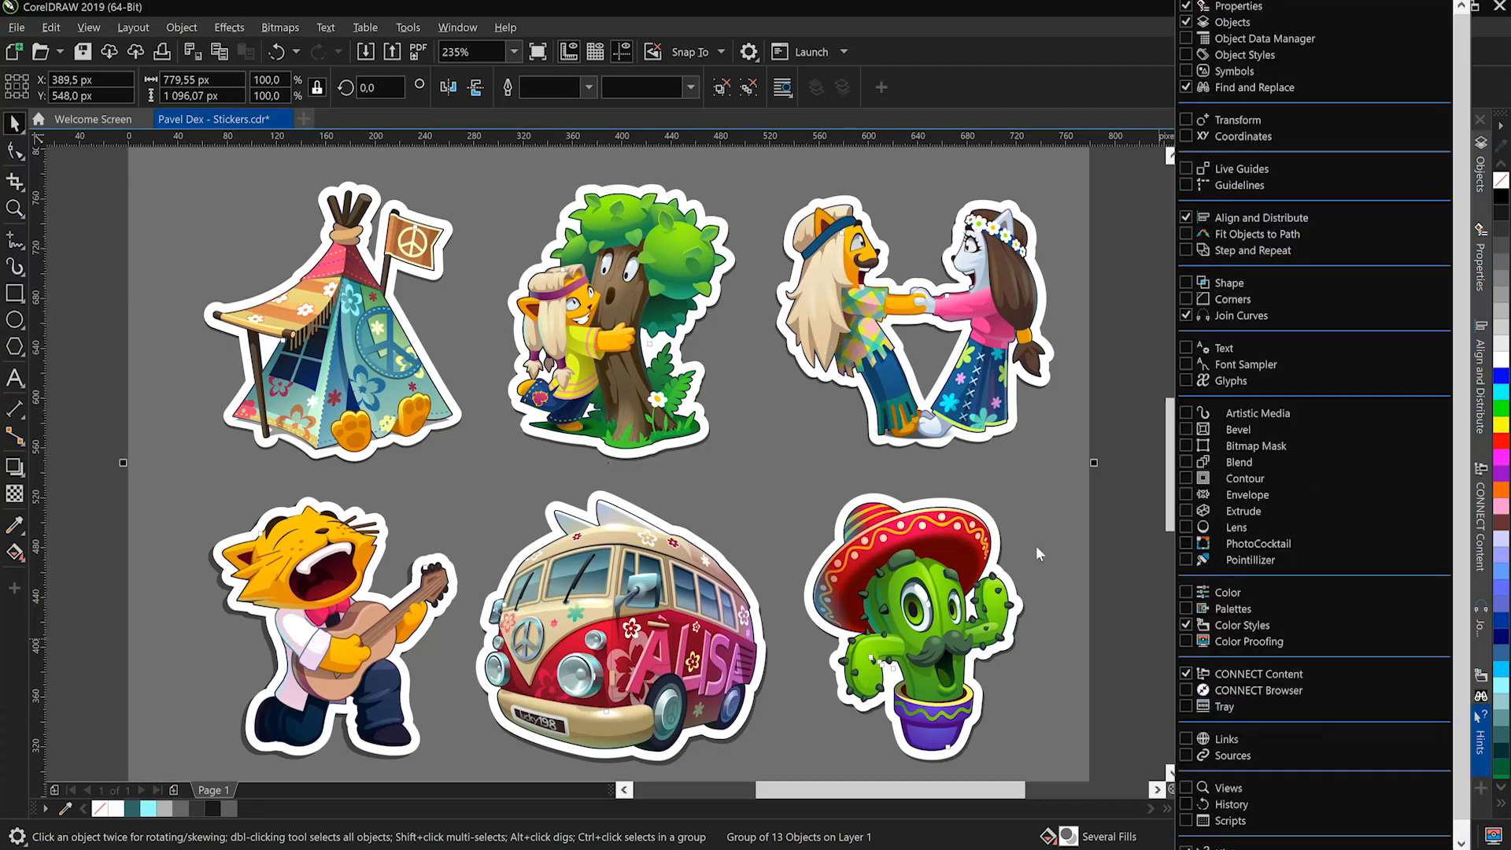
click(1482, 738)
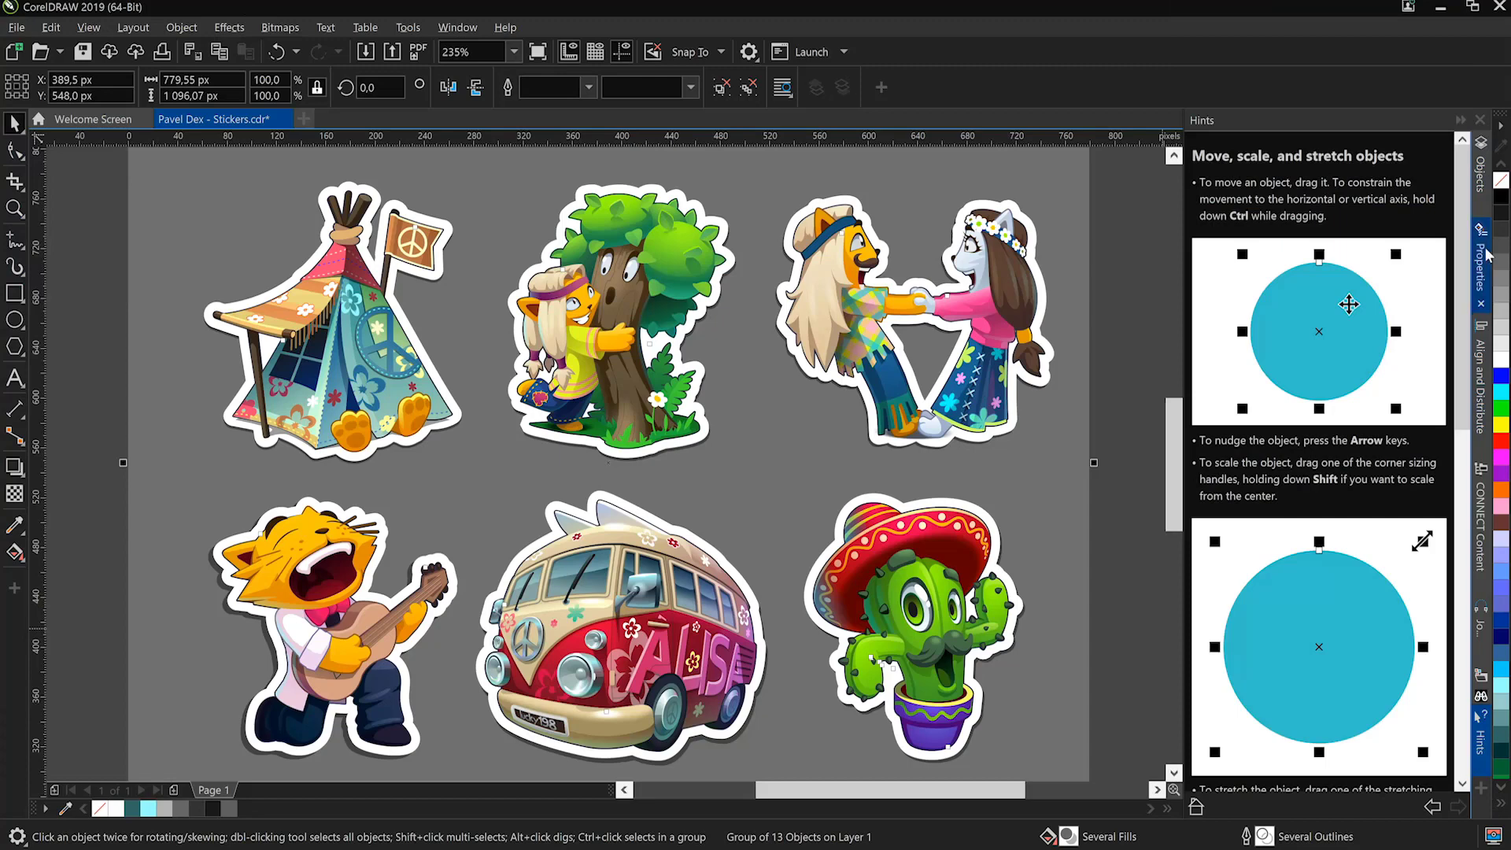
mouse_move(343, 734)
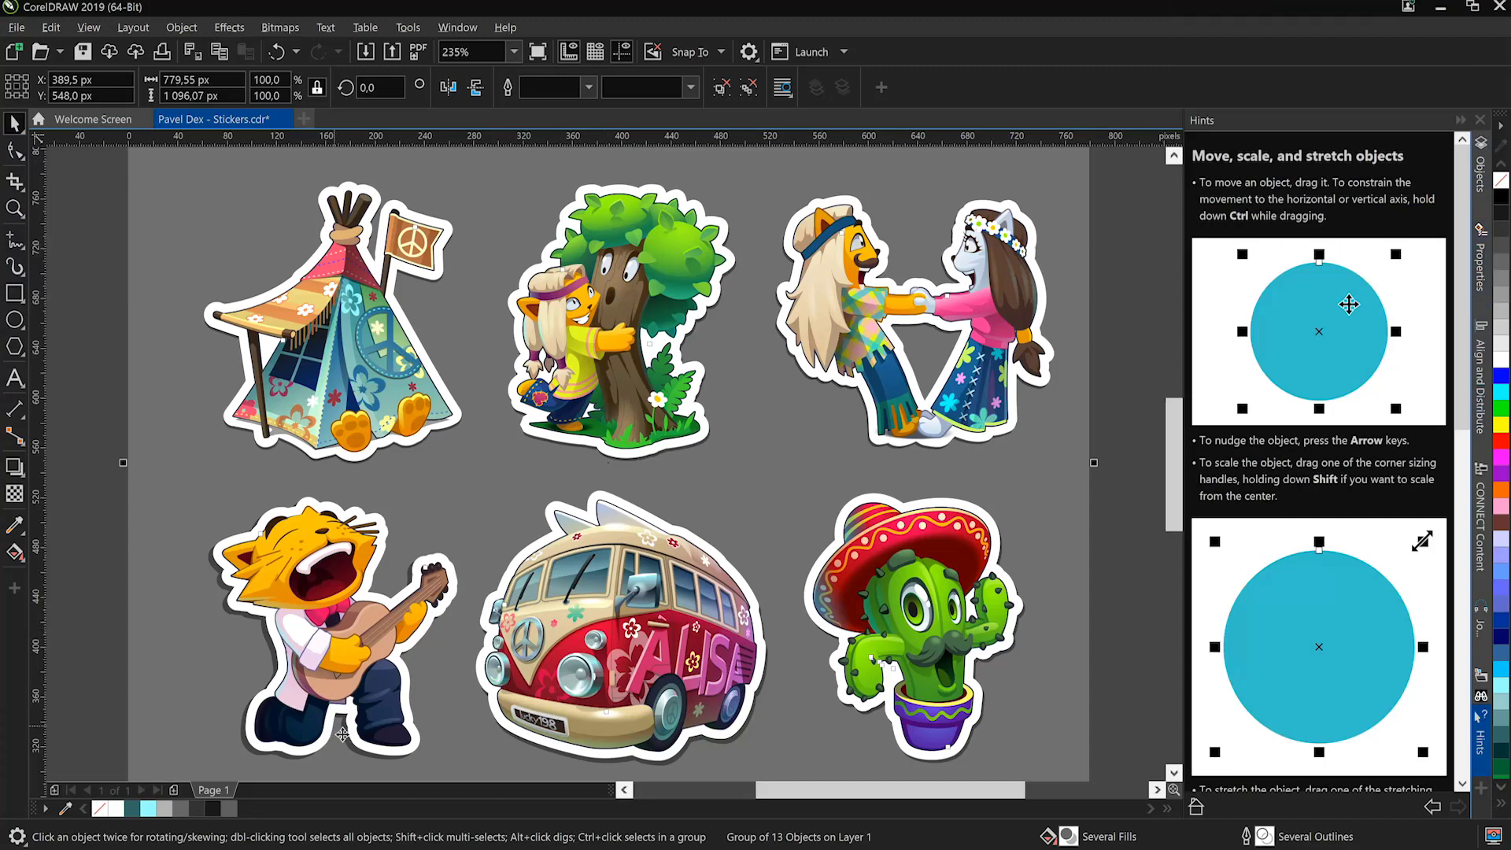